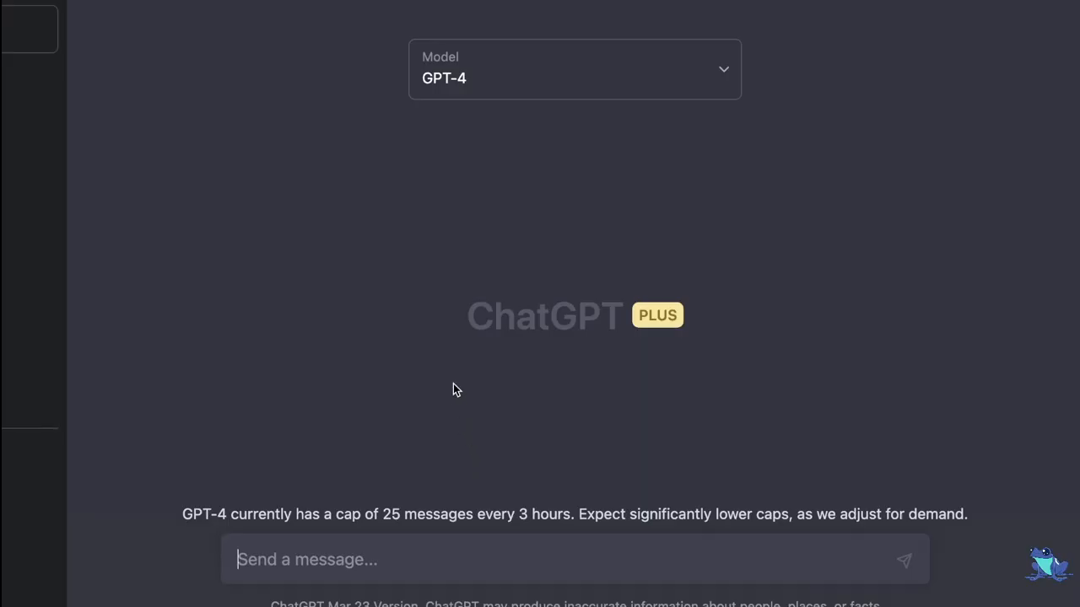
Request a decentralized exogenously collateralized stablecoin from ChatGPT and review its Foundry setup steps.
text(hey can you build me a decentralized exogenously collateralized stablecoin pegged to 1 dollar?)
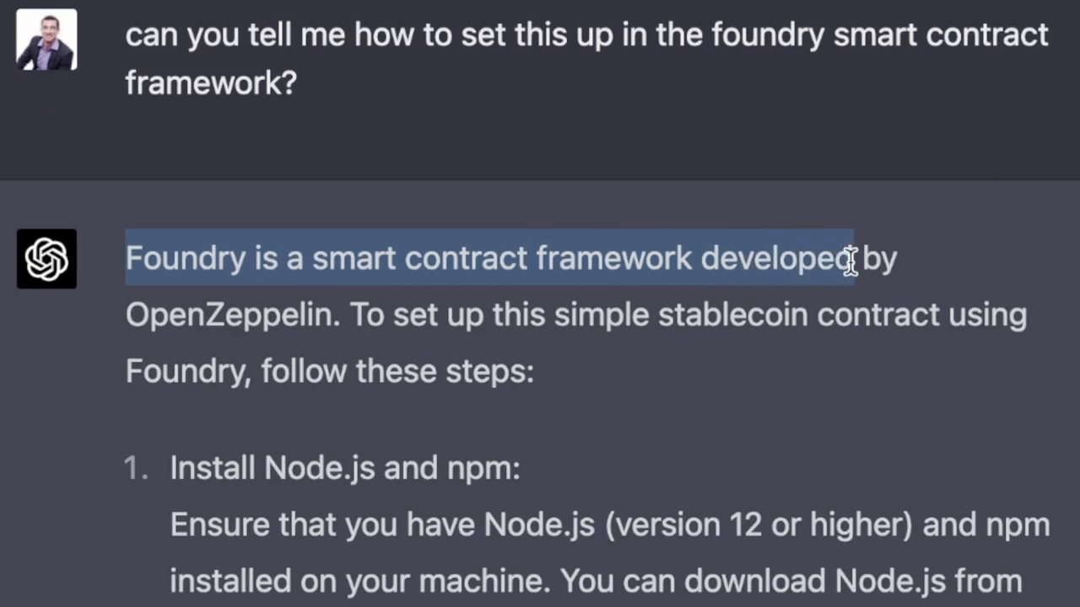
scroll(down, 3)
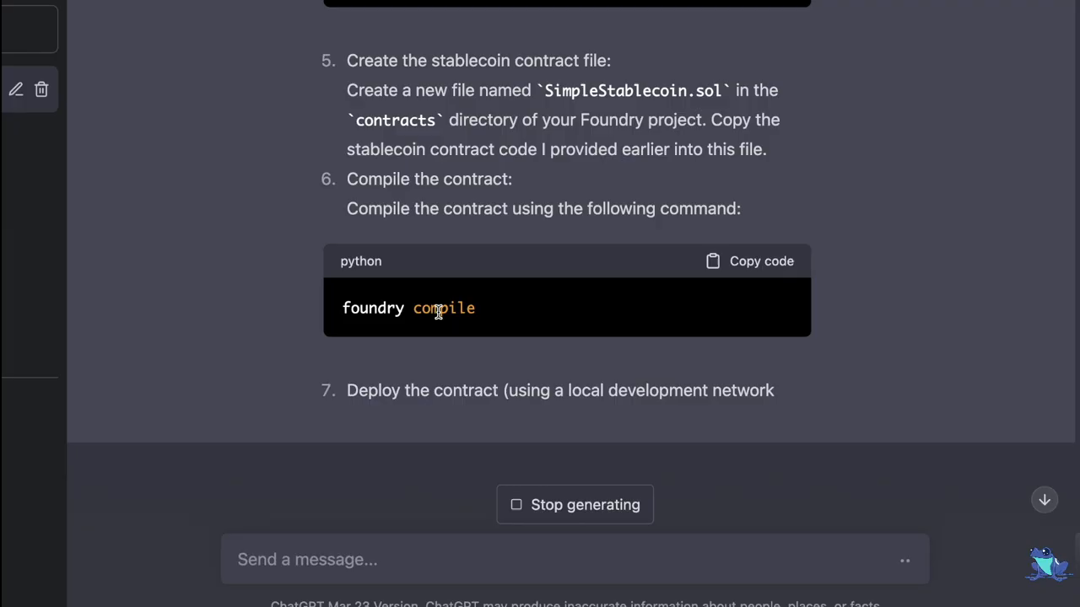
scroll(up, 3)
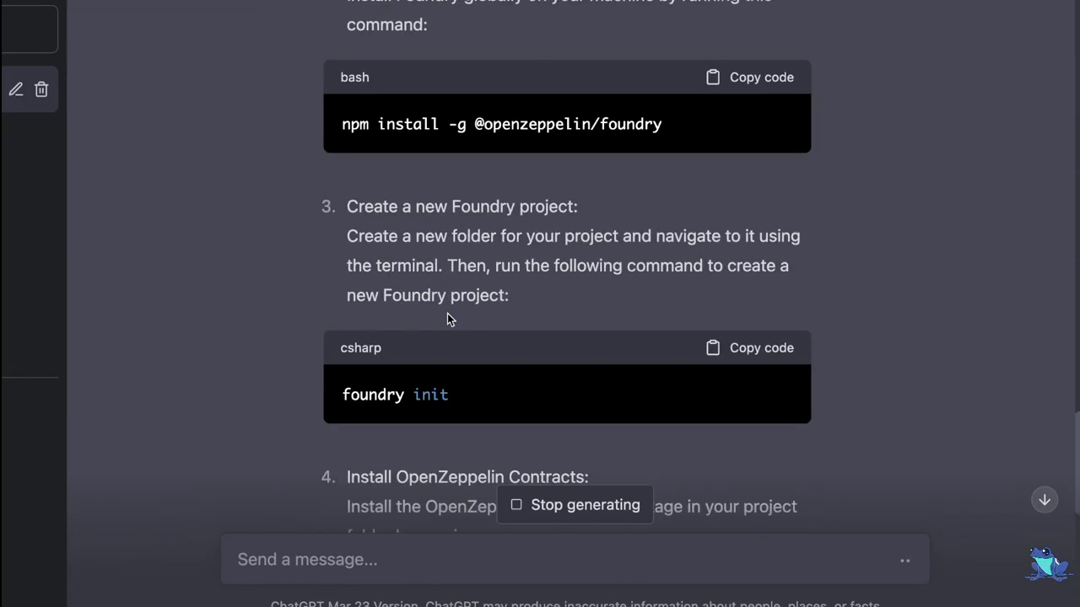
scroll(down, 3)
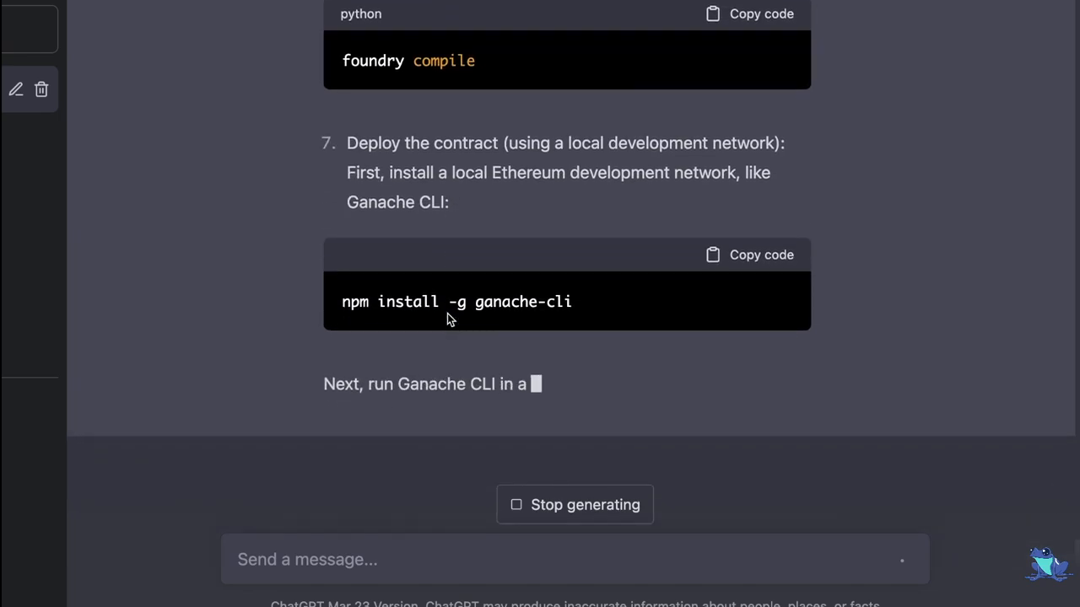
scroll(up, 3)
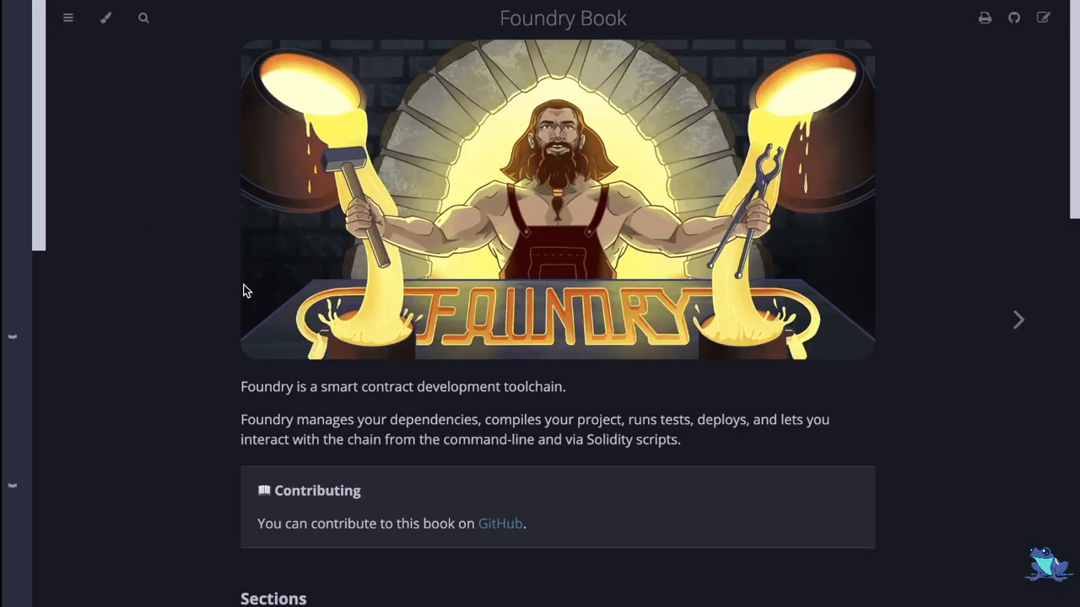
Scroll down to the Foundry Book Sections list and select a section.
scroll(down, 3)
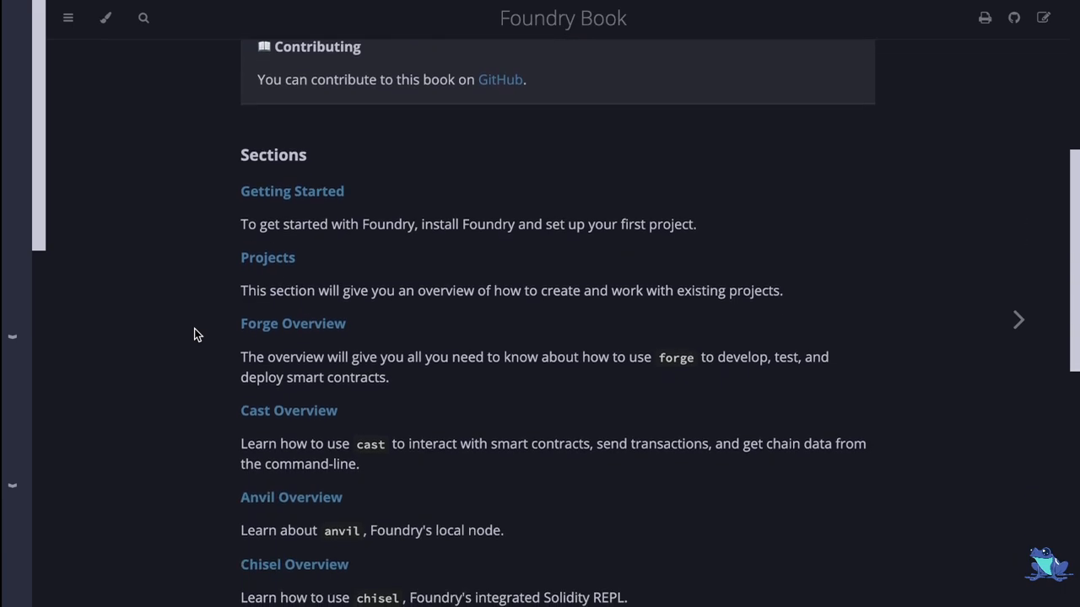
scroll(down, 3)
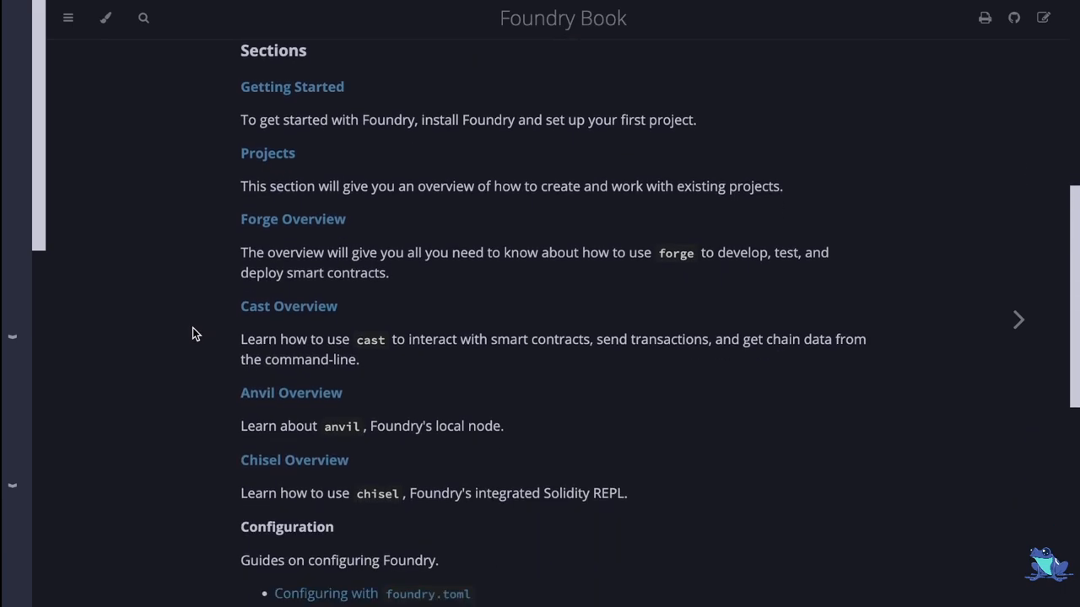
mouse_move(183, 336)
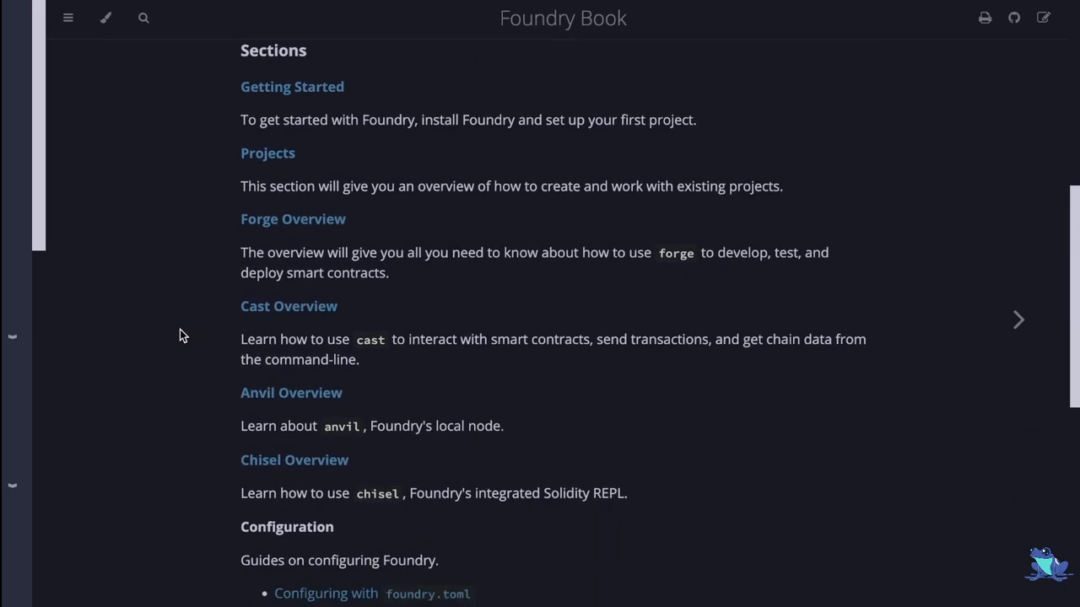
click(1018, 320)
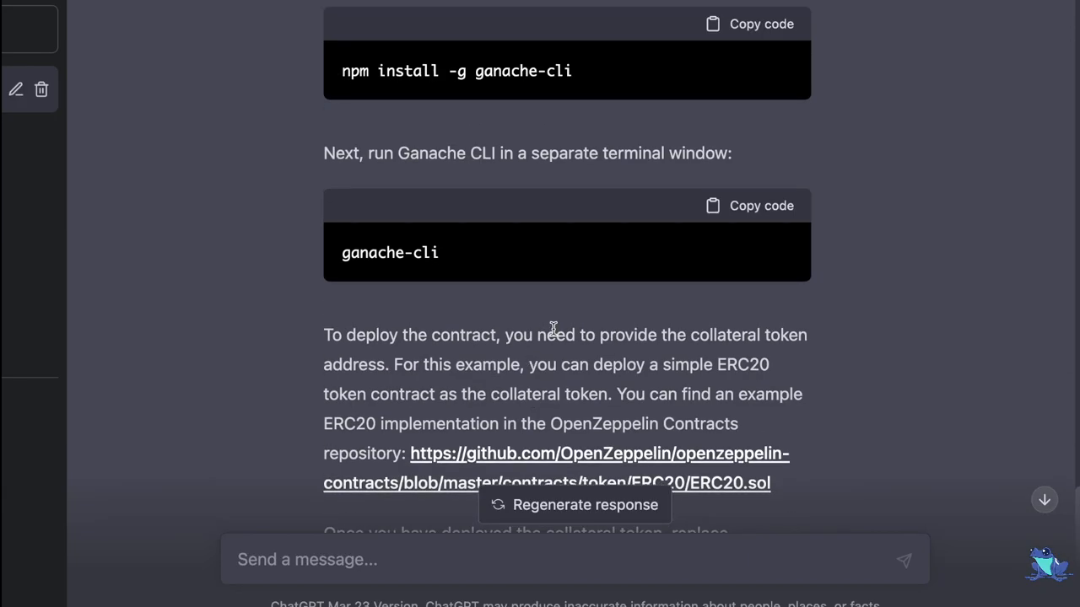
Scroll ChatGPT's completed answer about Ganache deployment and the ERC20 collateral token.
scroll(down, 3)
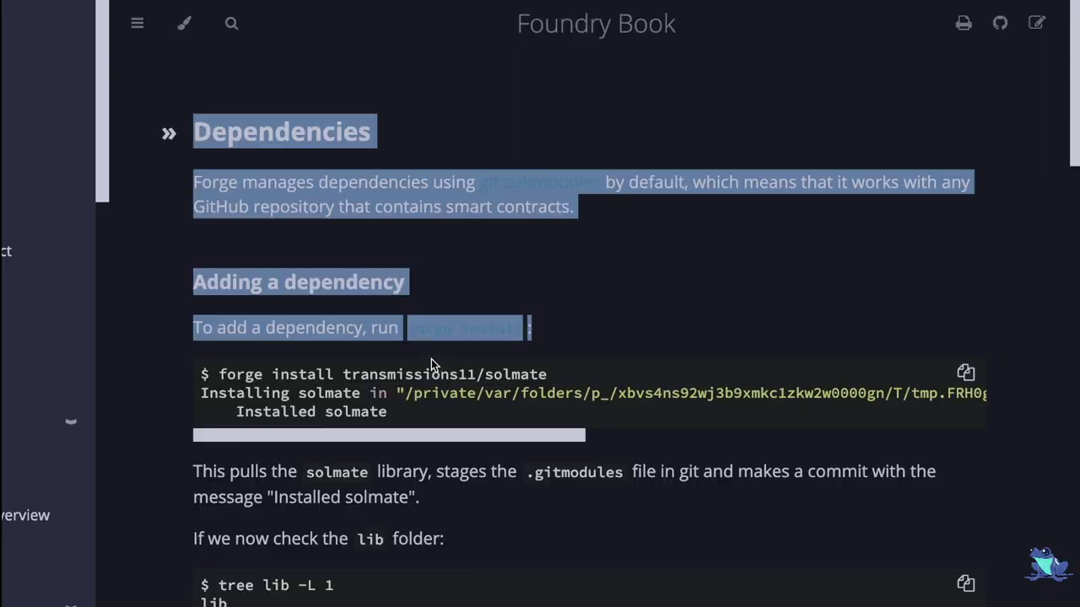
Review the Dependencies page on forge install, then follow ChatGPT's OpenZeppelin install steps into VS Code.
scroll(down, 3)
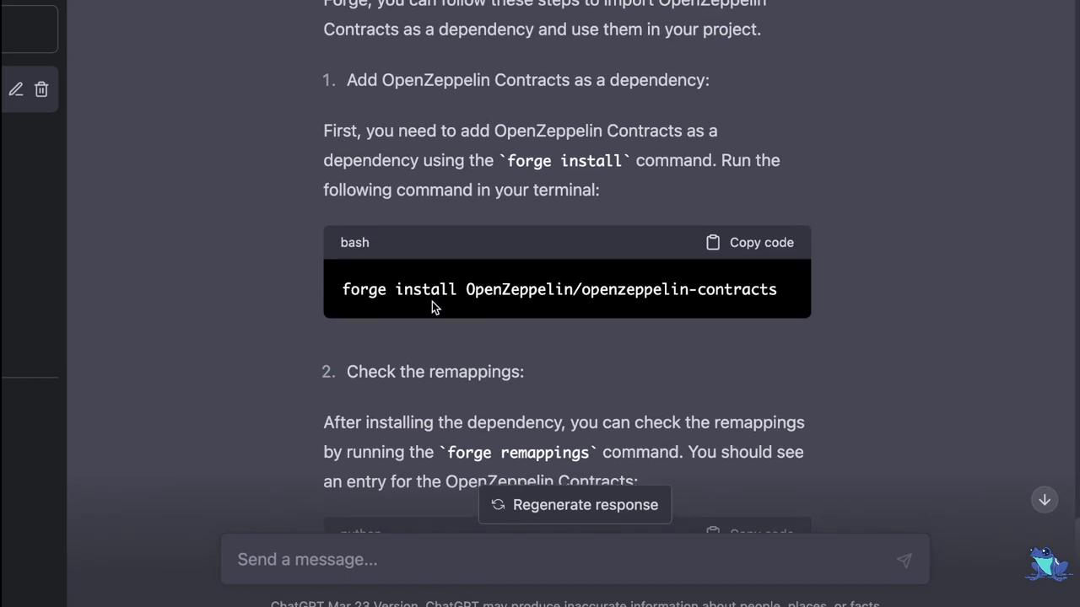
click(749, 242)
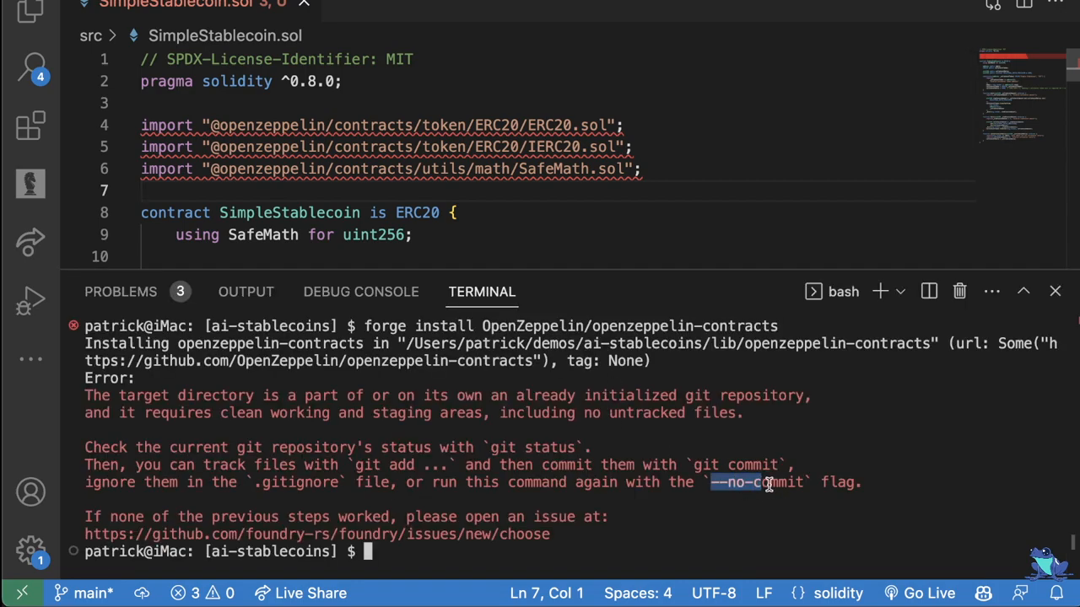
Run forge install OpenZeppelin/openzeppelin-contracts in the terminal.
text(forge install OpenZeppelin/openzeppelin-contracts)
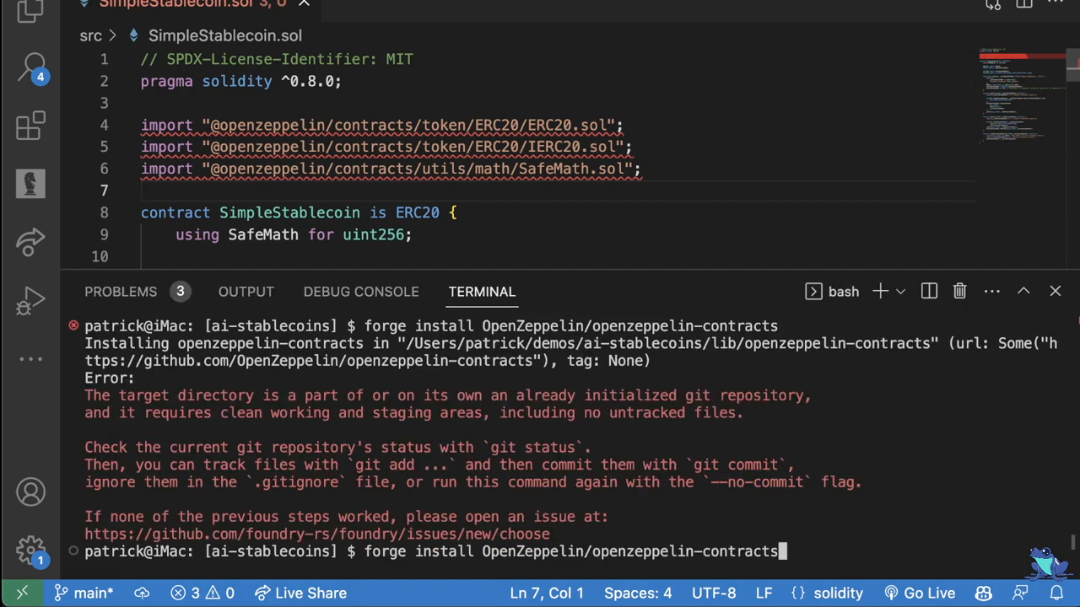
key(Return)
text(forge remappings)
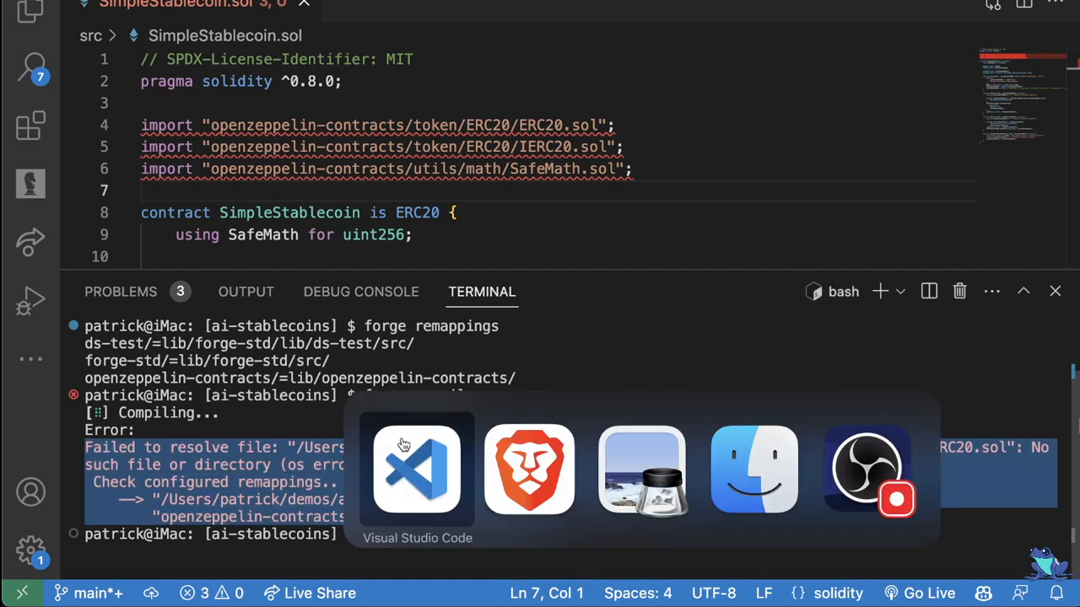
Paste the compile error into ChatGPT and read its remappings.txt fix for the OpenZeppelin path.
click(529, 469)
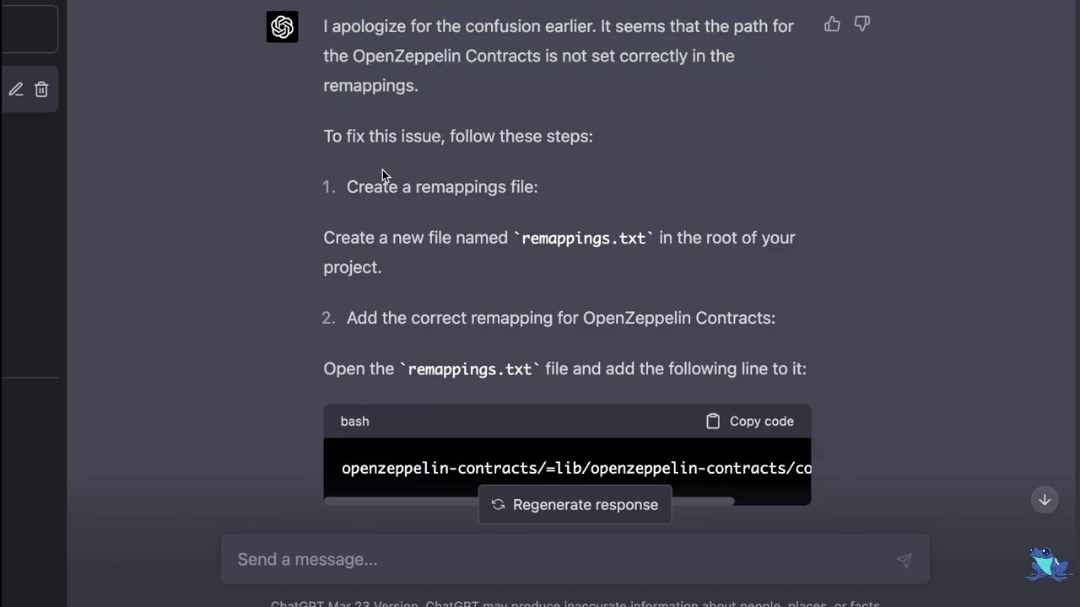
scroll(down, 3)
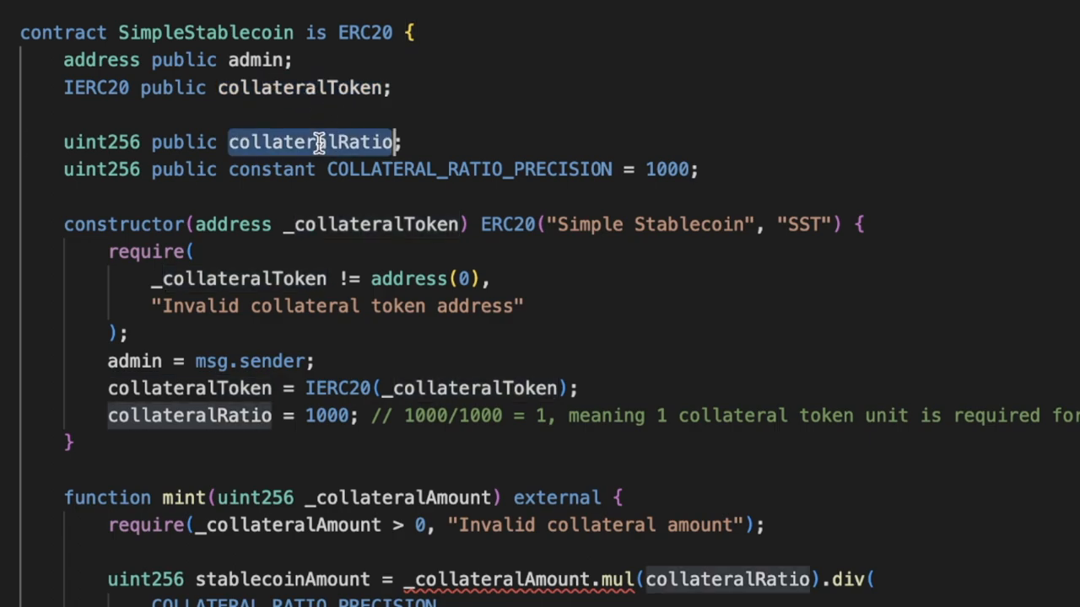
Review SimpleStablecoin.sol's mint, burn and setCollateralRatio code, highlighting uses of collateralAmount.
scroll(down, 3)
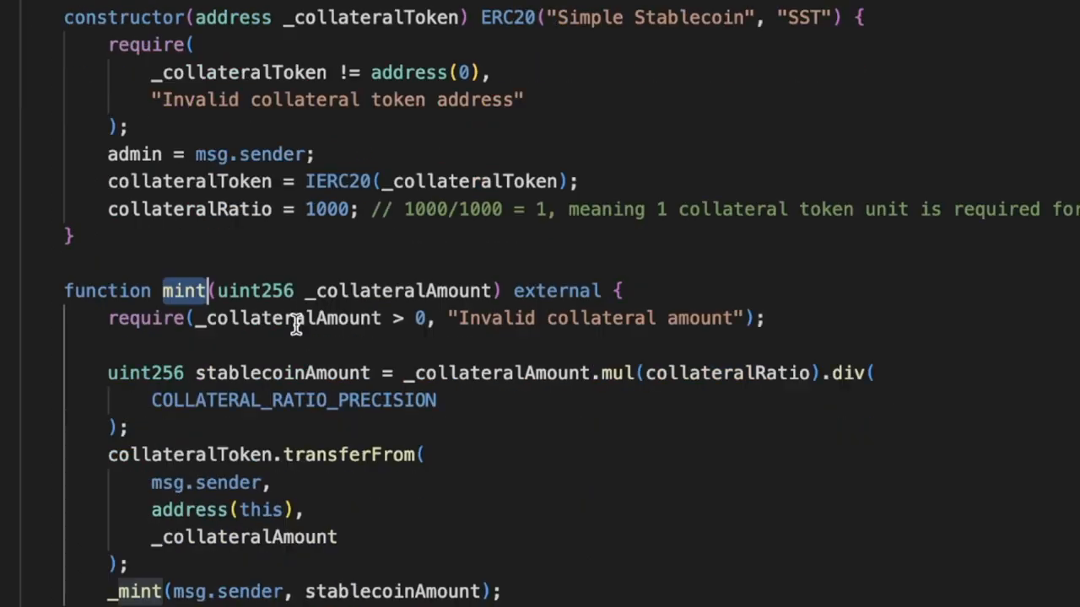
scroll(down, 3)
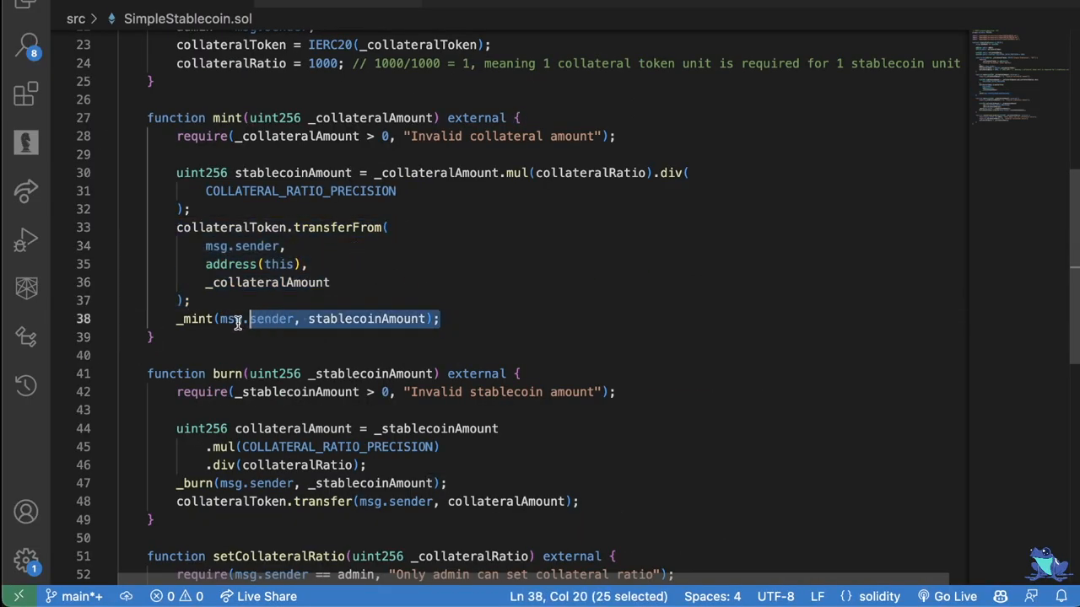
click(377, 301)
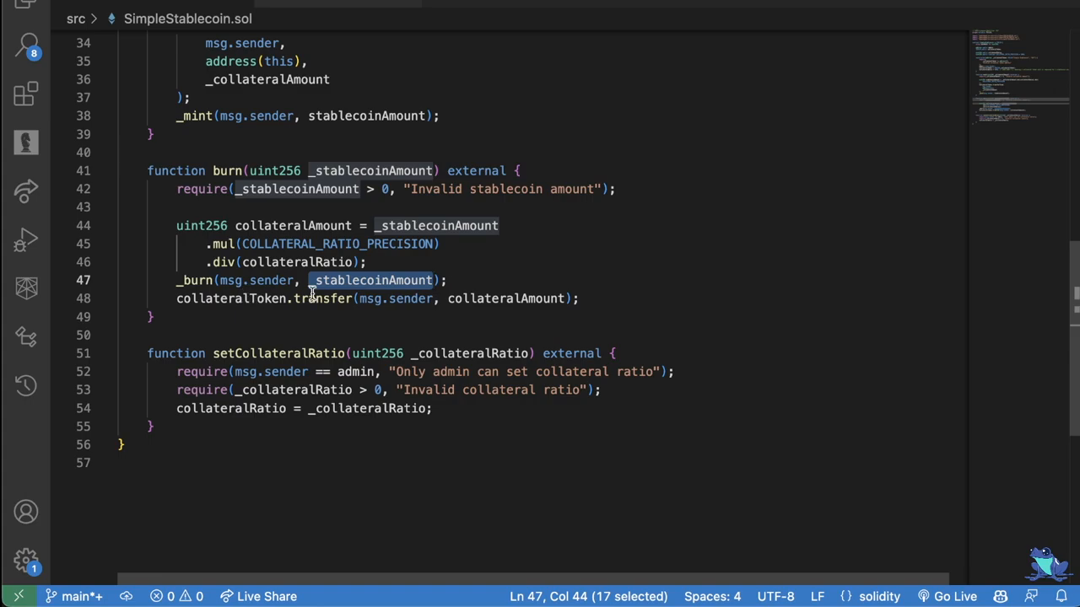
double_click(506, 298)
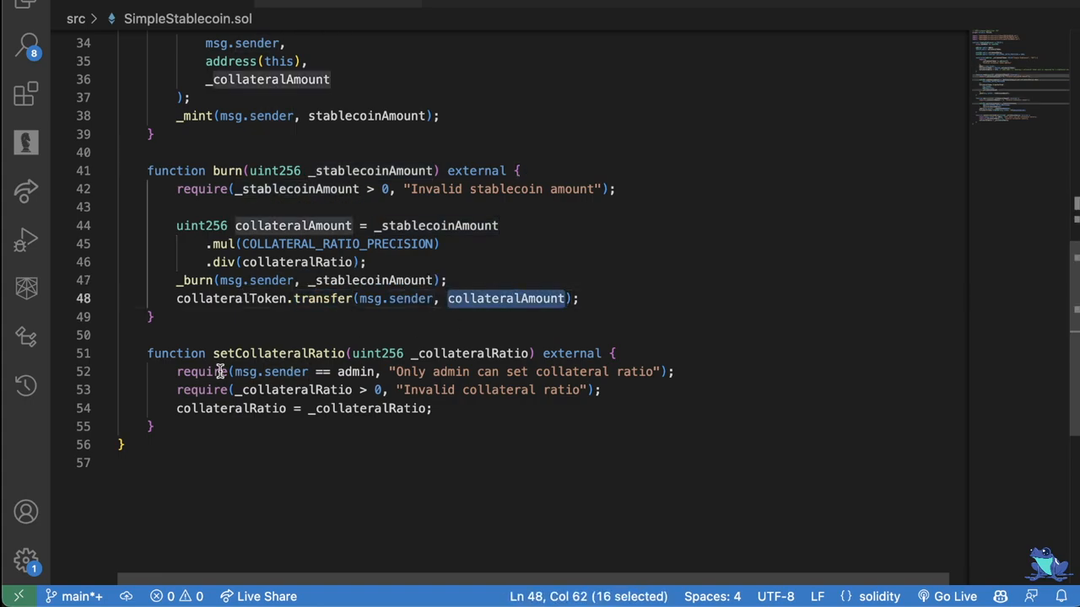
scroll(up, 3)
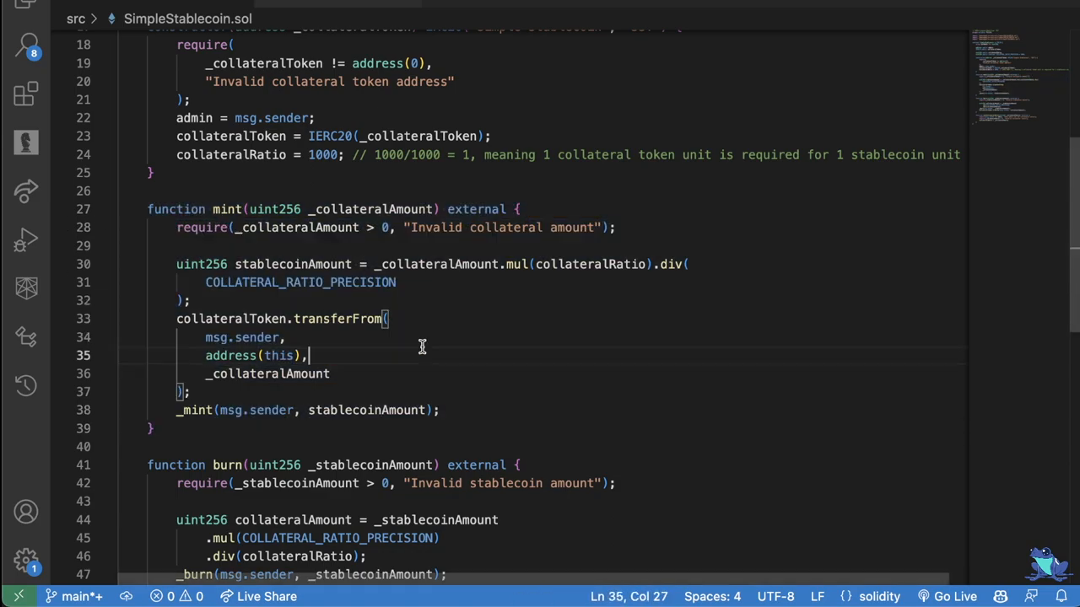
mouse_move(414, 353)
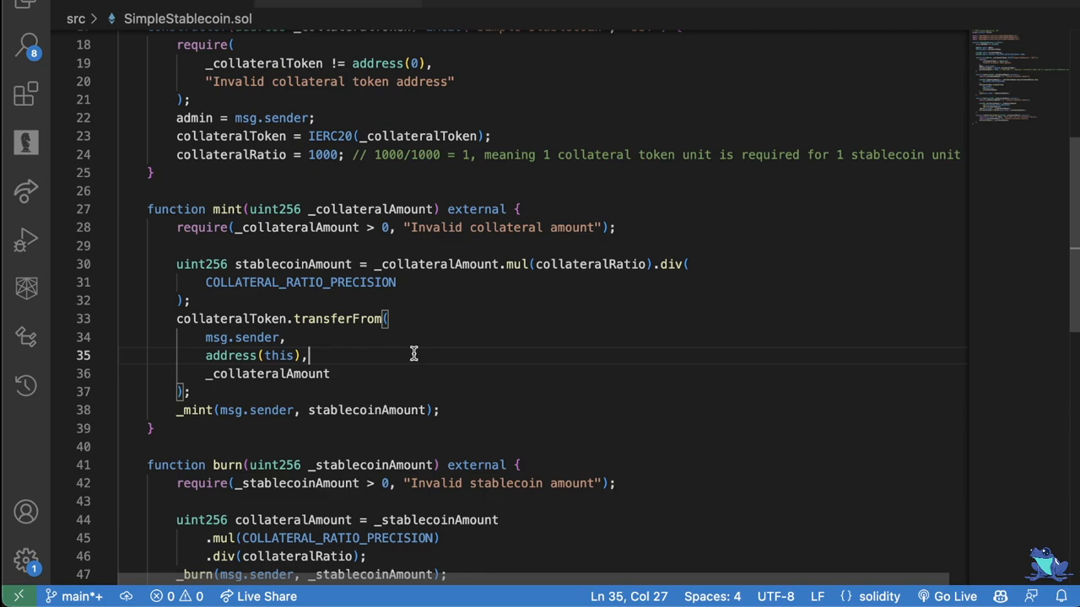
scroll(down, 3)
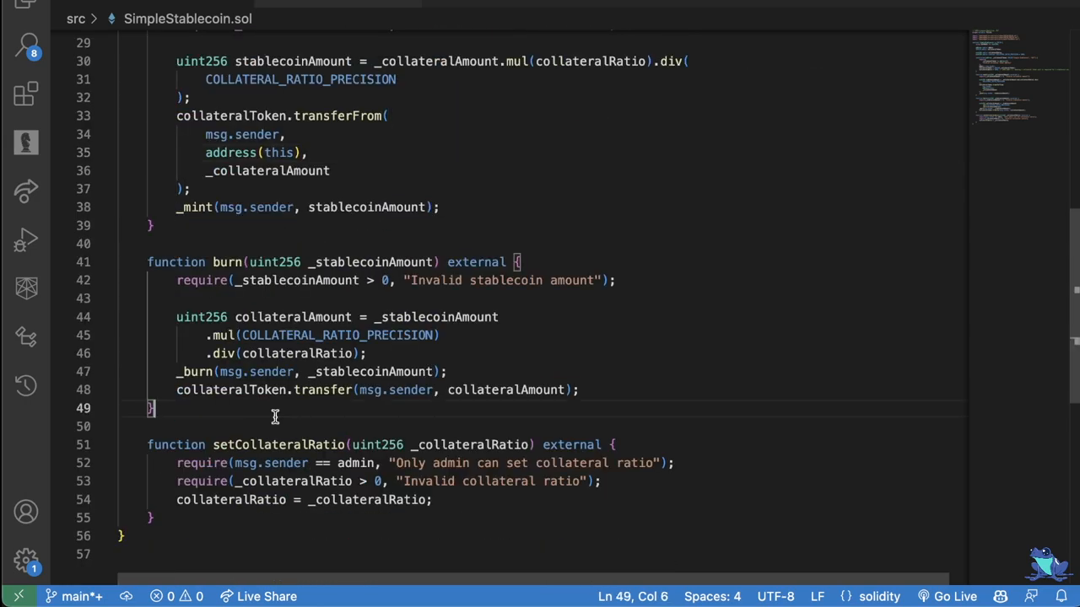
scroll(down, 3)
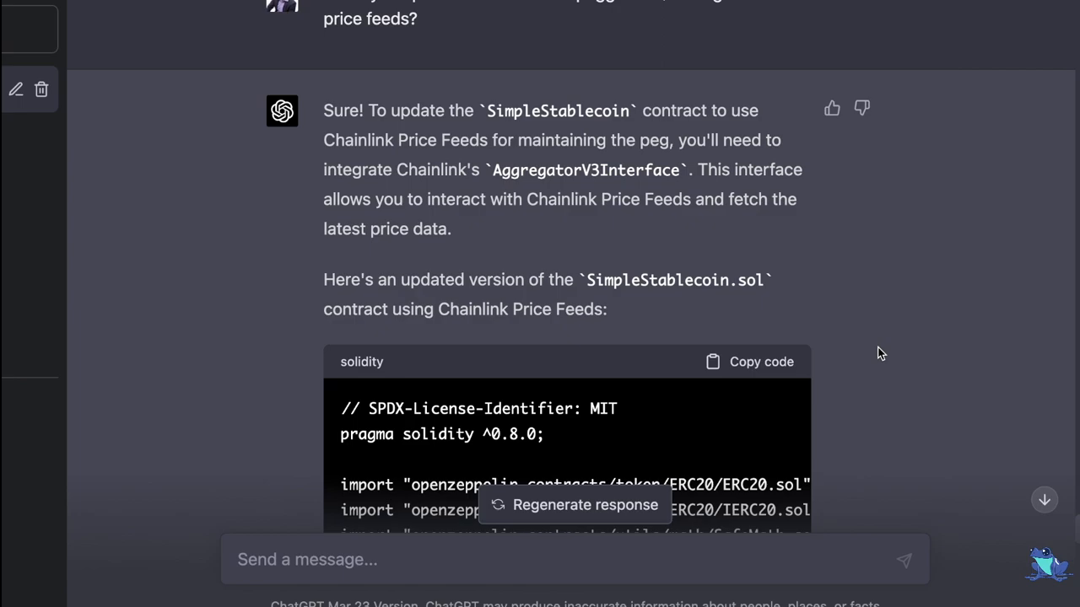
mouse_move(444, 317)
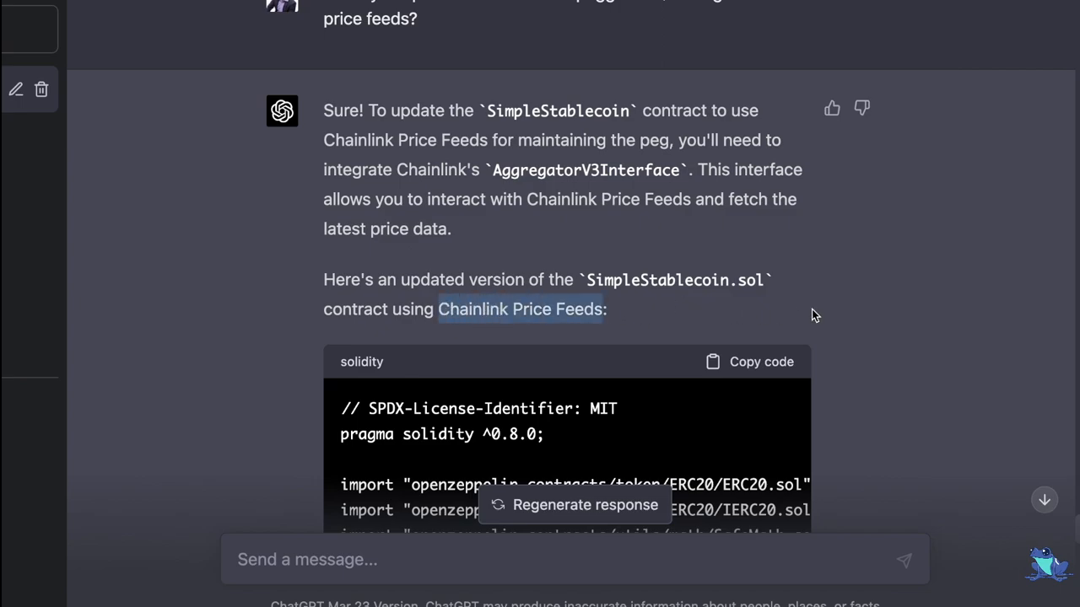
Read the Chainlink Price Feeds answer and ask ChatGPT how to install chainlink/contracts using forge.
scroll(down, 3)
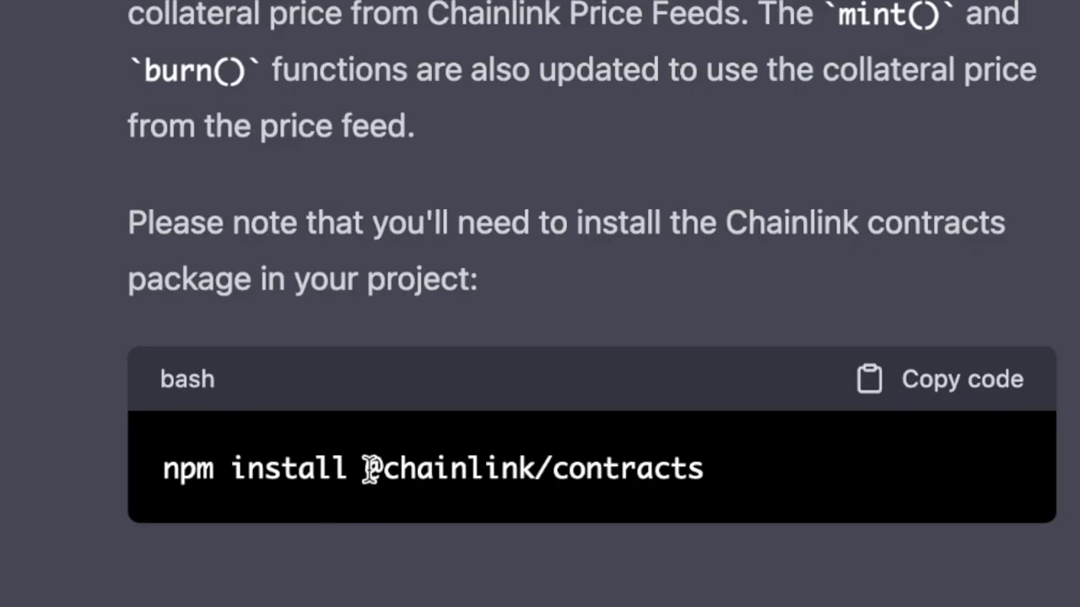
double_click(531, 468)
text(How would)
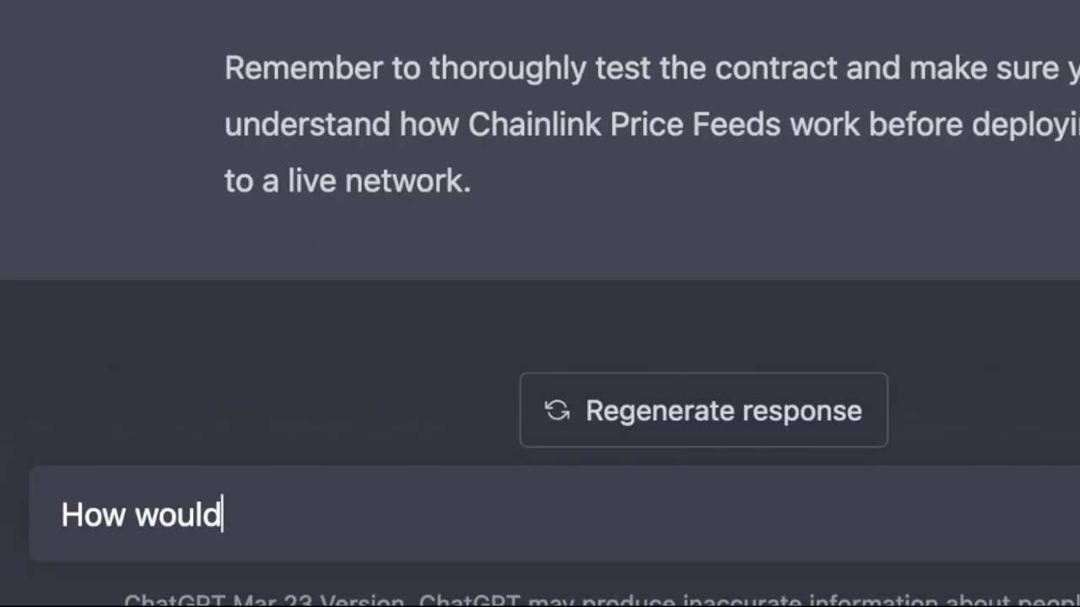
text(I install chainlink/contracts using f)
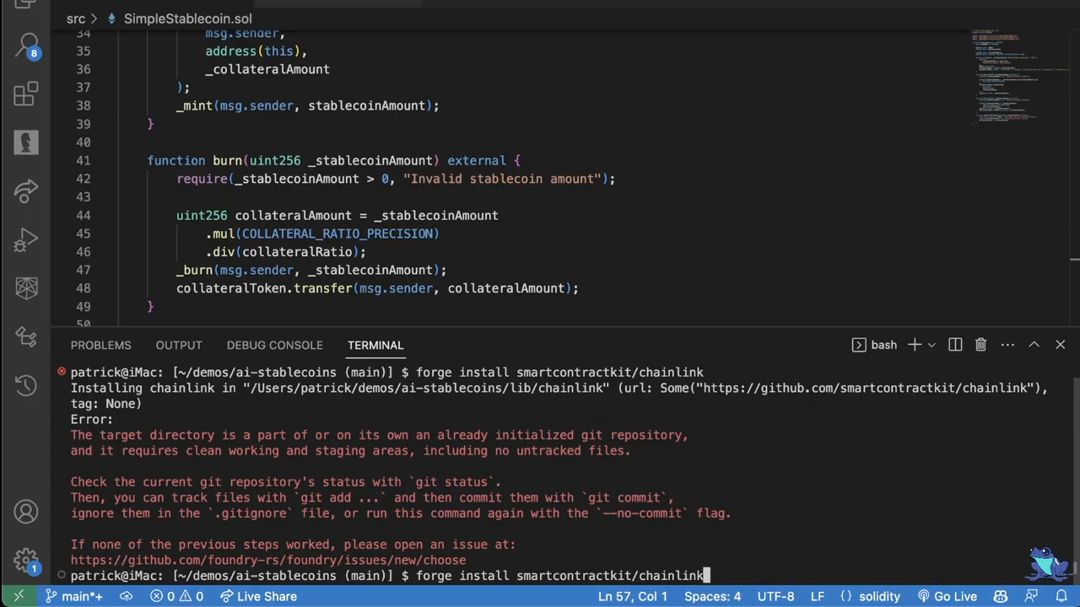
Rerun forge install smartcontractkit/chainlink with the --no-commit flag.
text(--no-)
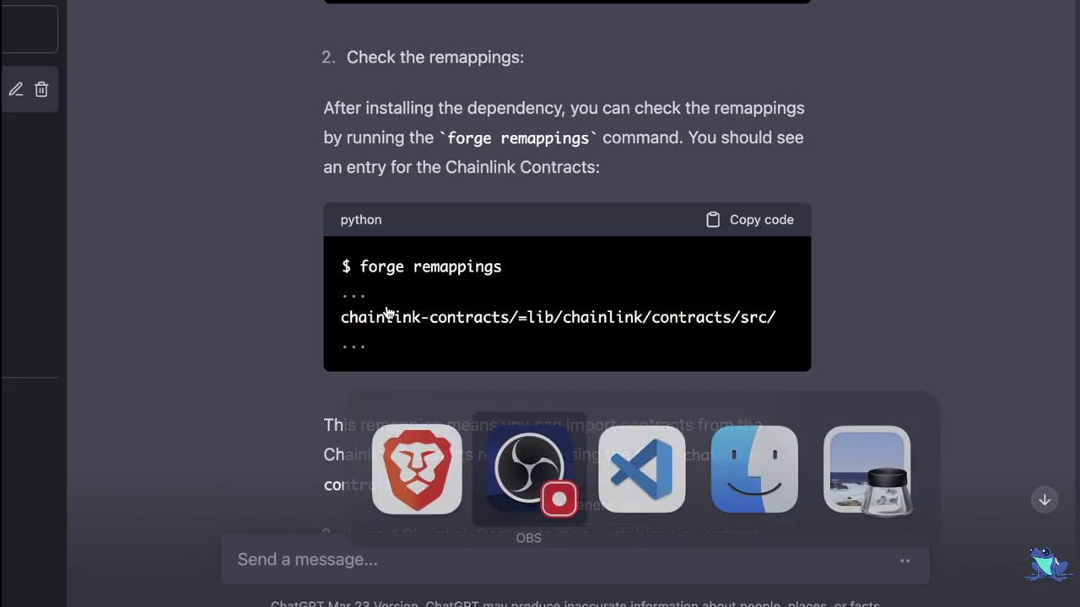
scroll(up, 3)
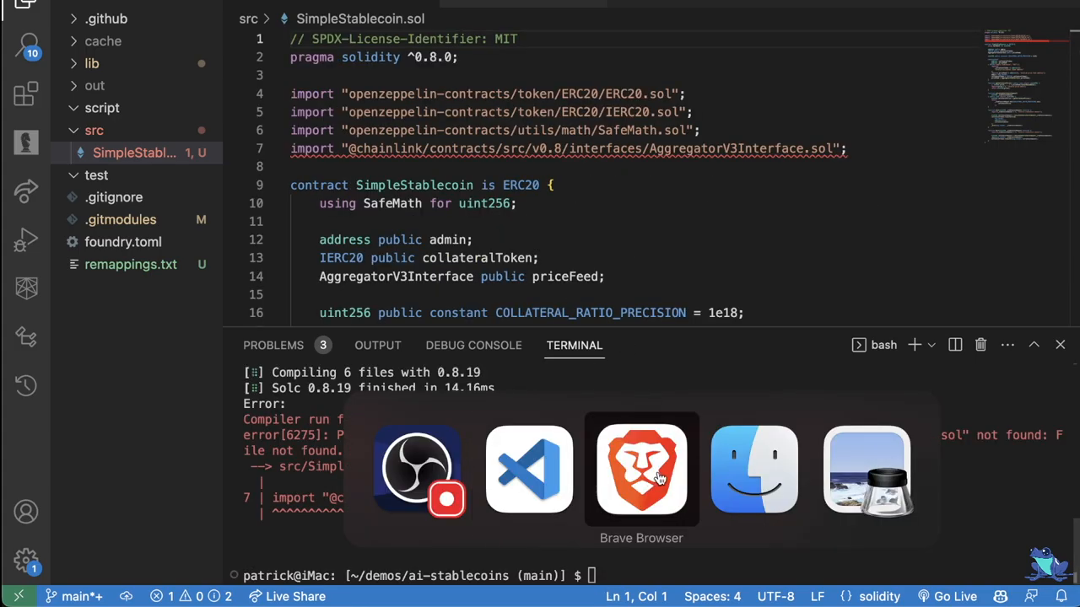
Fix the Chainlink import in SimpleStablecoin.sol and review getCollateralPrice and calculateCollateralAmount compiling cleanly.
click(641, 470)
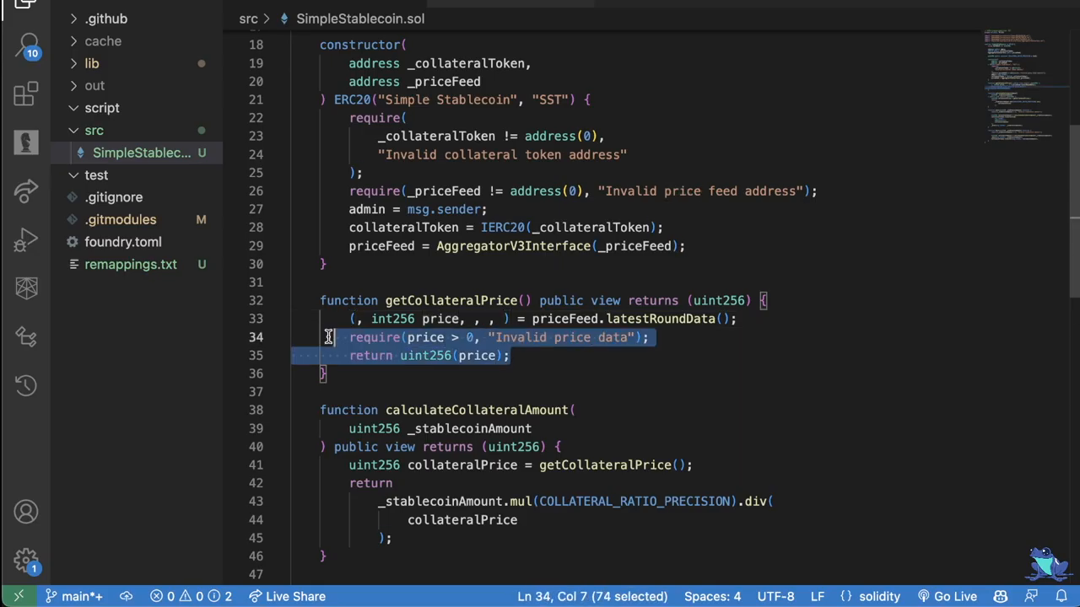
scroll(down, 3)
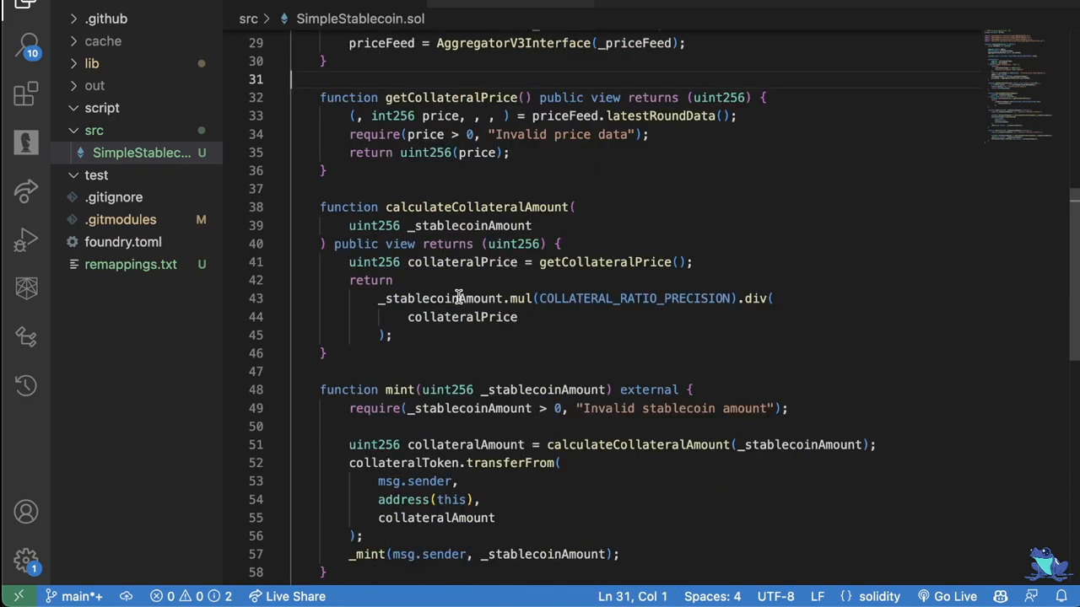
scroll(down, 3)
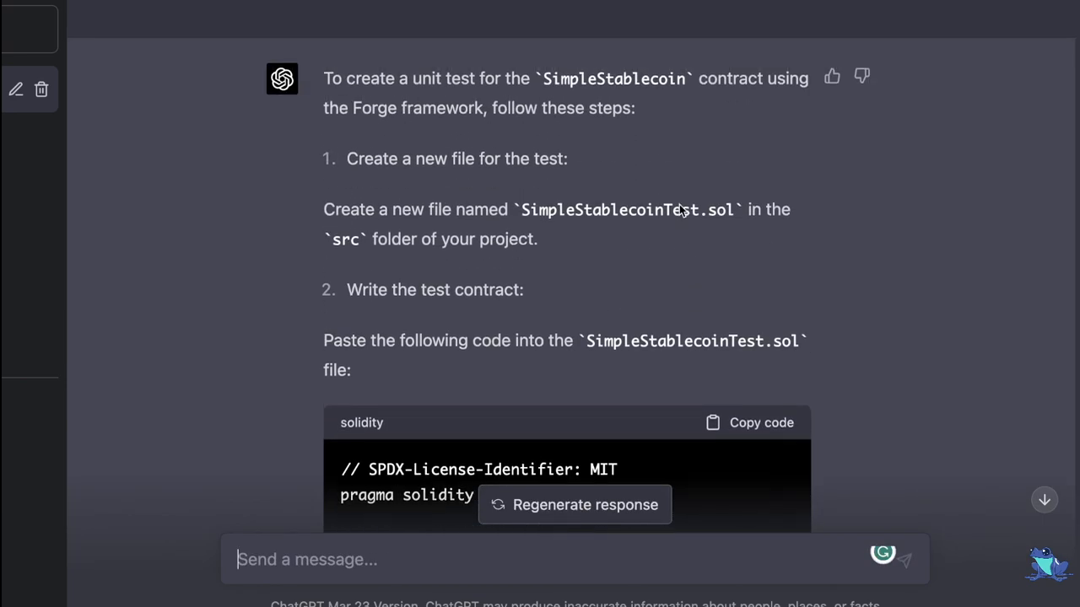
Ask ChatGPT for mock Chainlink price feeds and copy the MockChainlinkAggregator contract code.
scroll(down, 3)
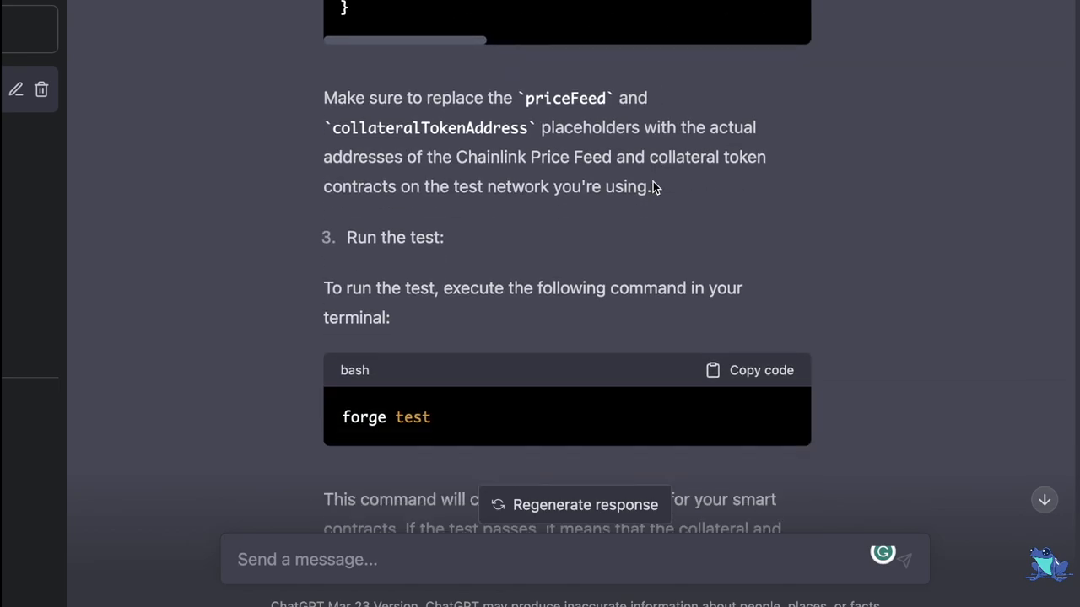
scroll(up, 3)
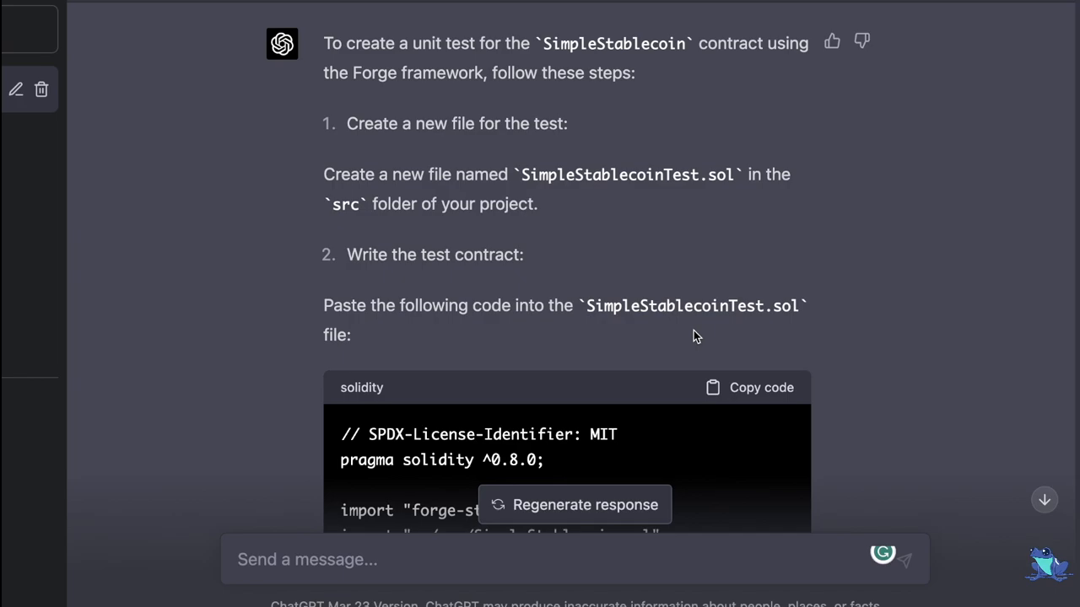
click(749, 387)
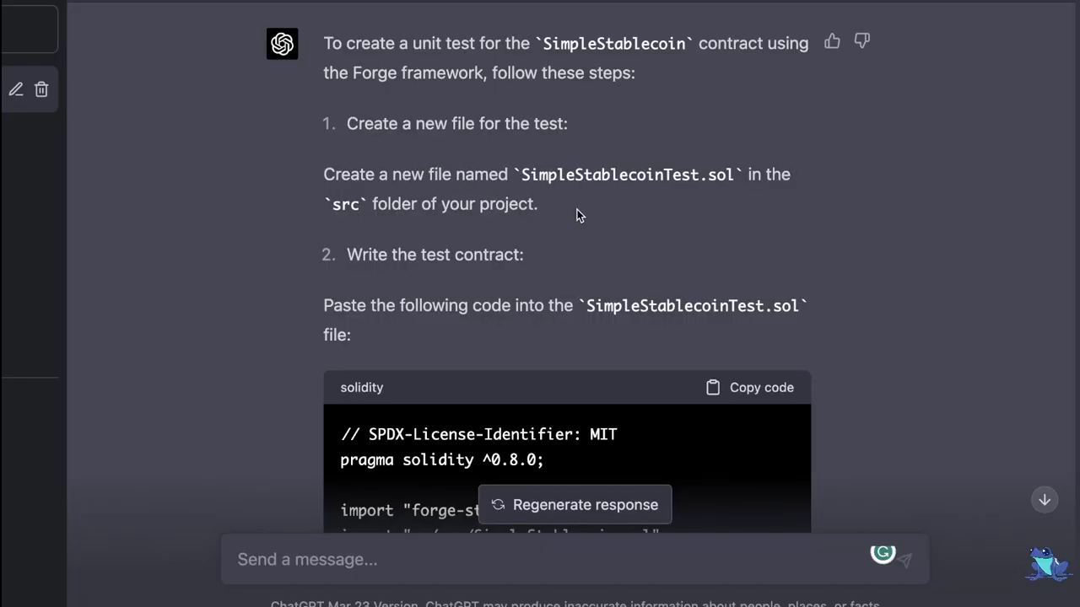
scroll(down, 3)
text(can we use mock chainlink price feeds instead of actual addresses? Can you write some code for mock chainlink addresses?)
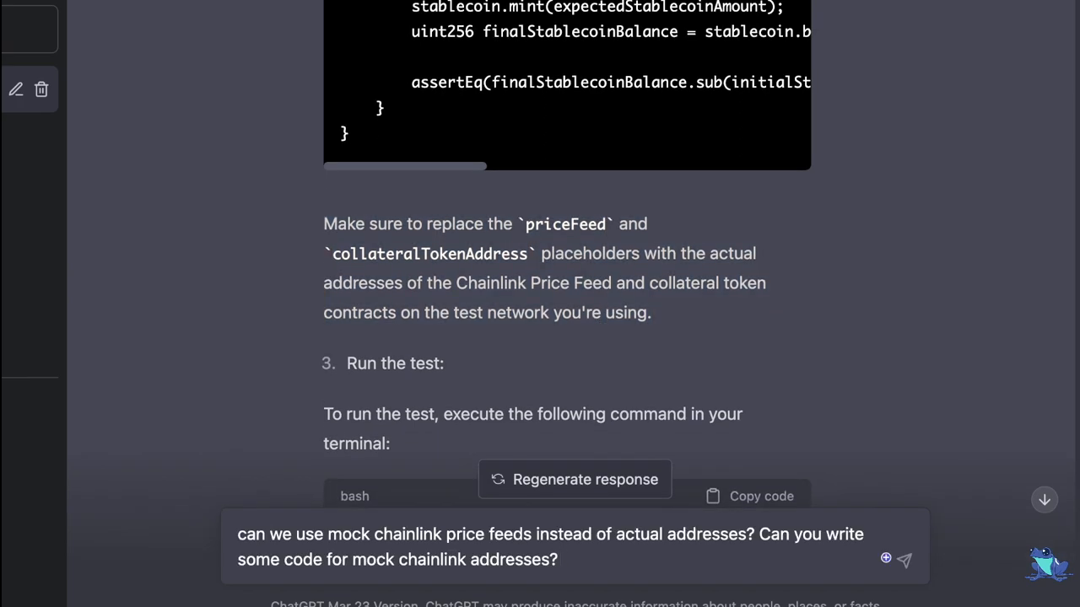
click(904, 559)
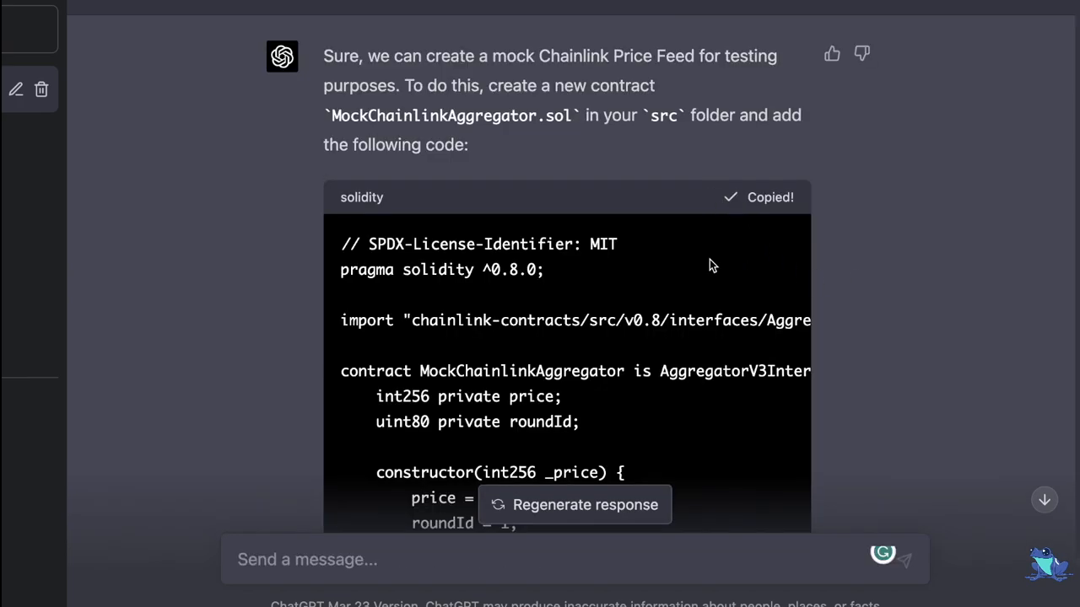
scroll(down, 3)
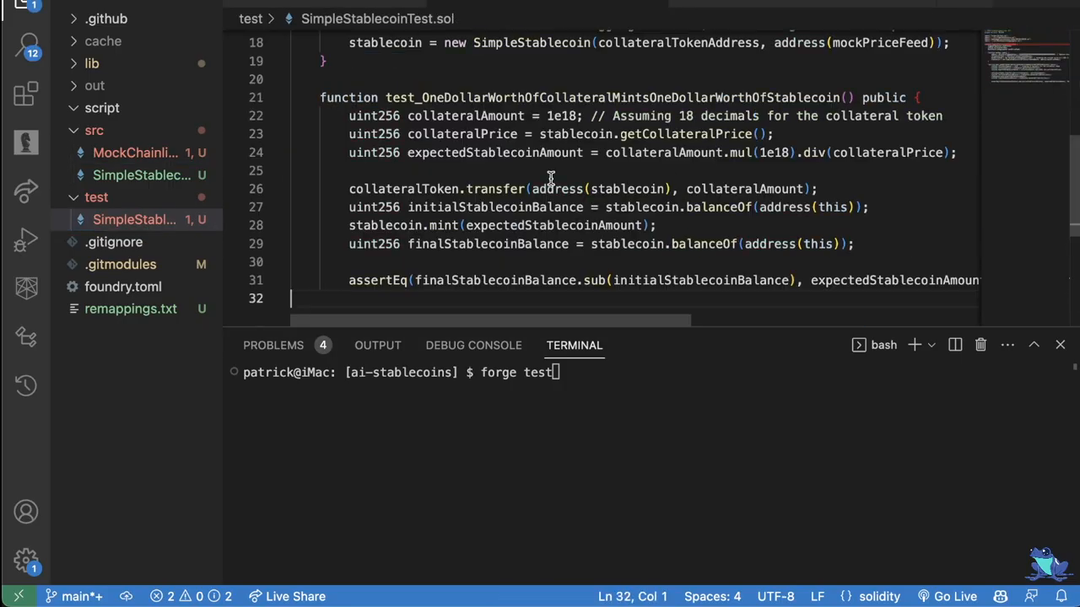
Run forge test on SimpleStablecoinTest.sol, then copy ChatGPT's updated one-dollar mint test function.
click(140, 152)
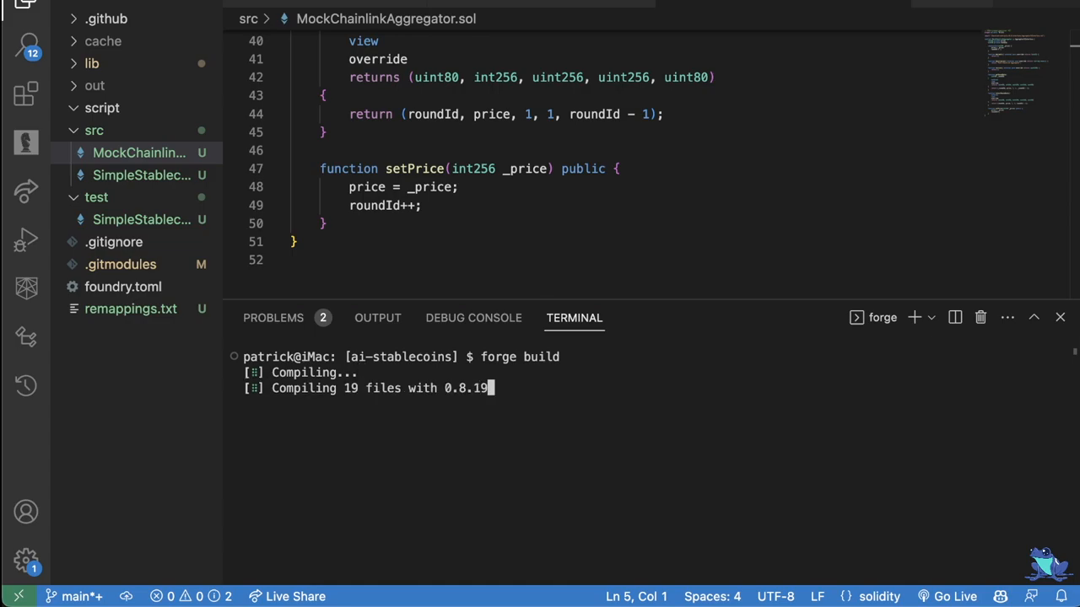
click(141, 219)
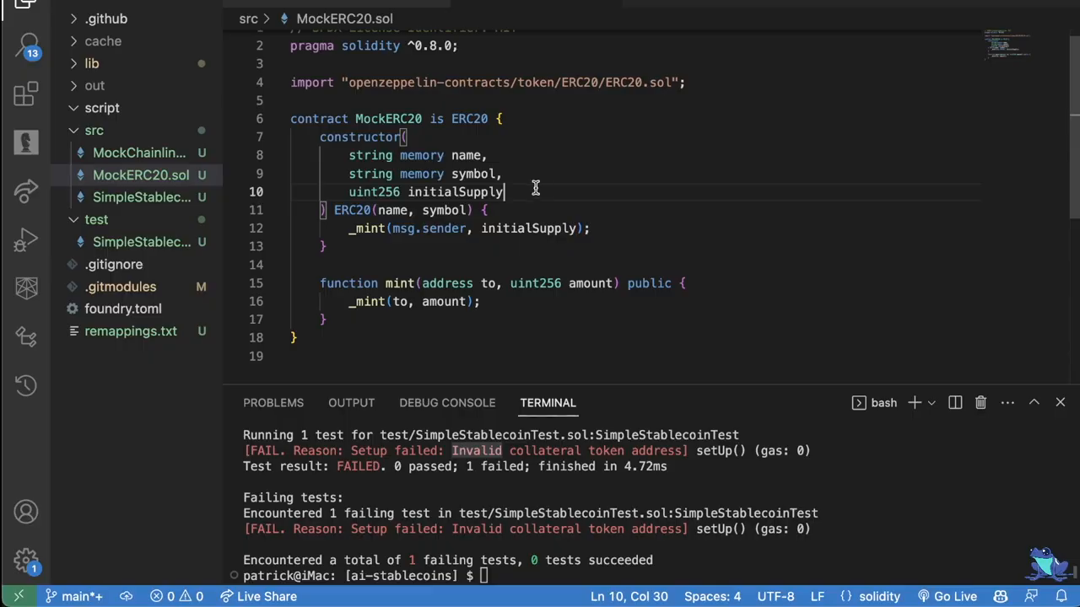
click(140, 242)
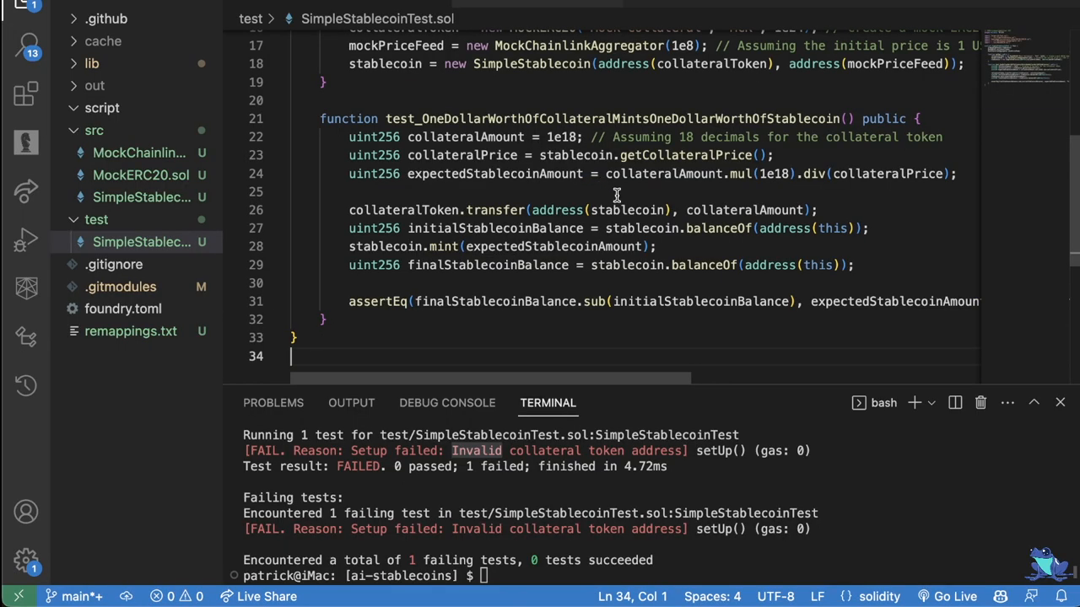
text(forge test)
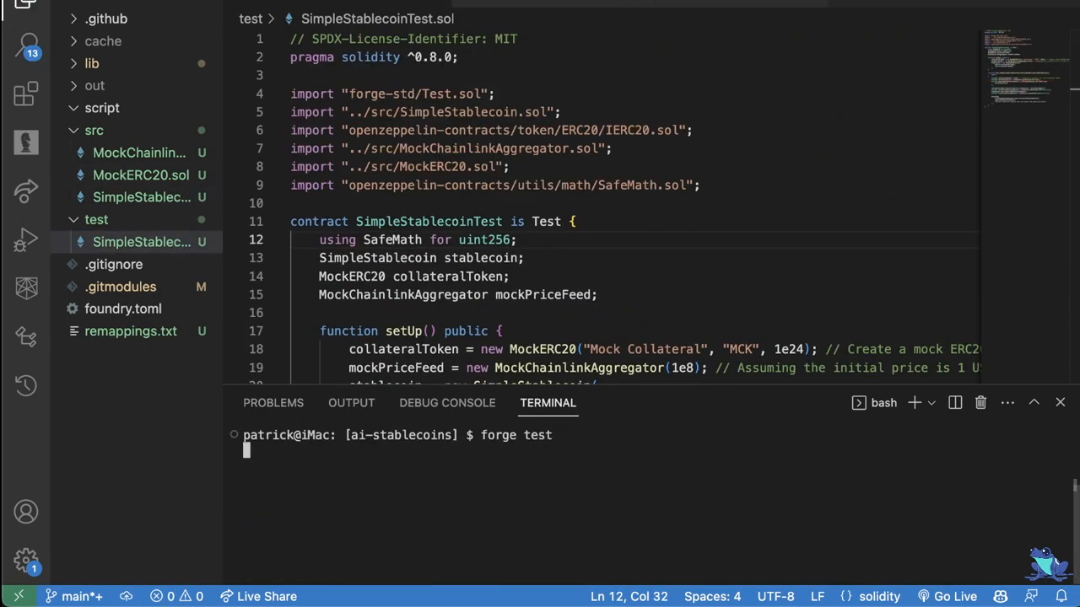
key(Return)
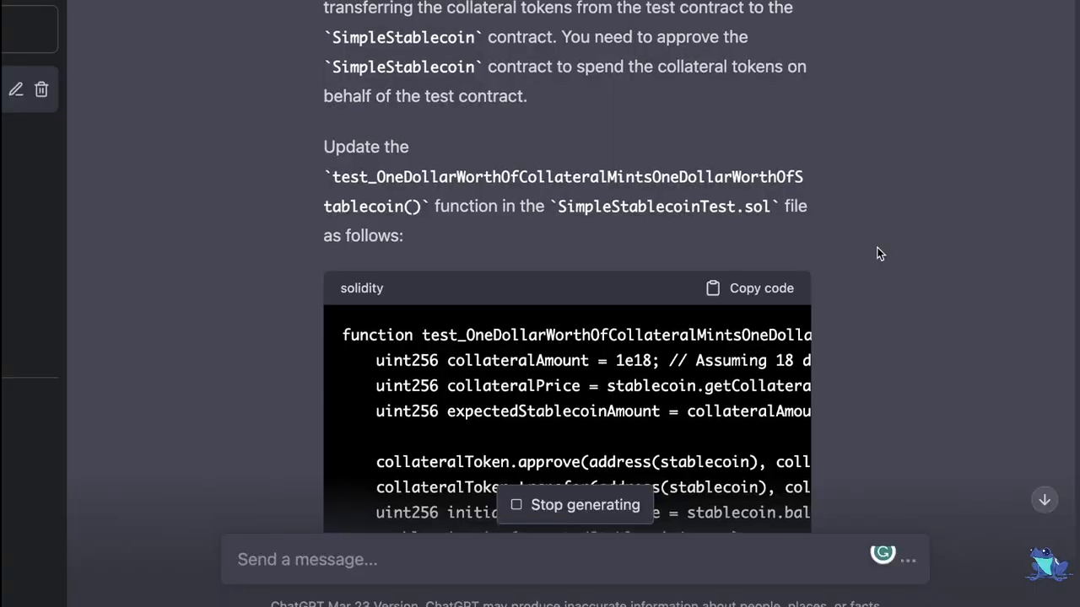
click(750, 288)
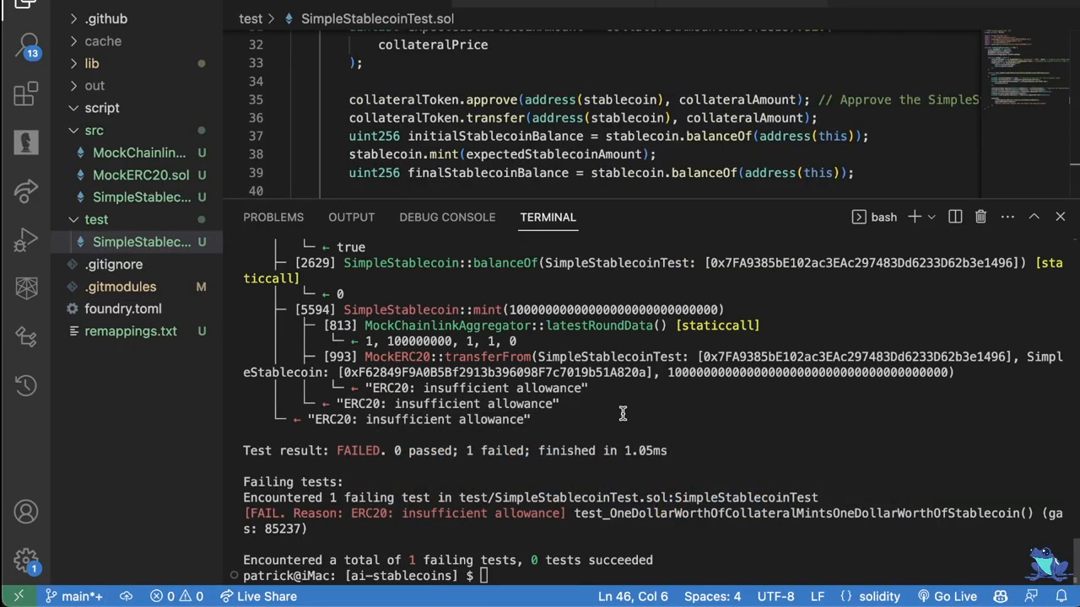
mouse_move(603, 443)
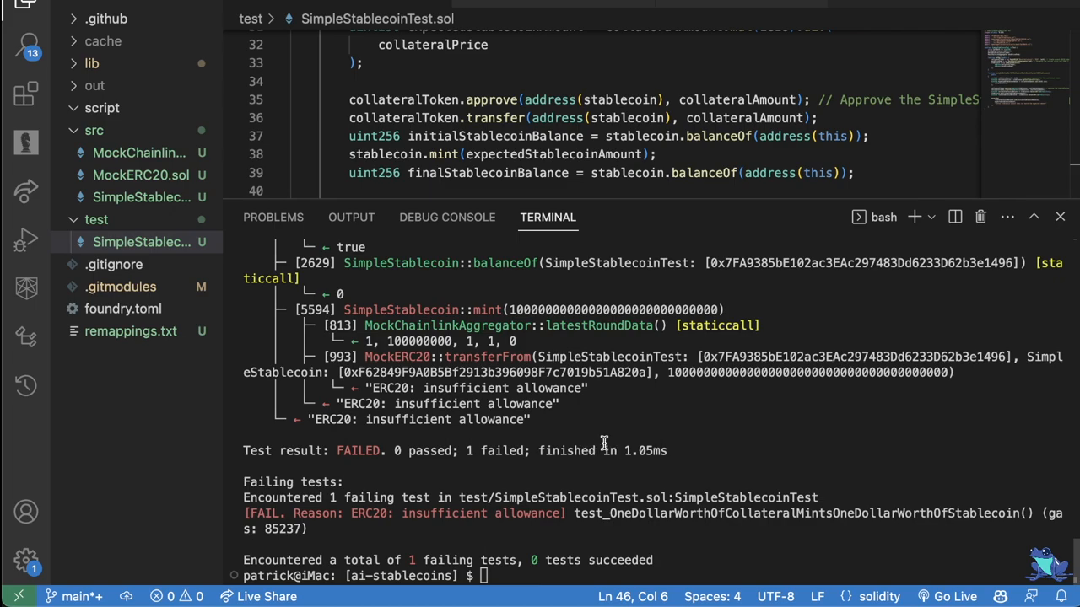
mouse_move(615, 422)
text(ype(uint256).max)
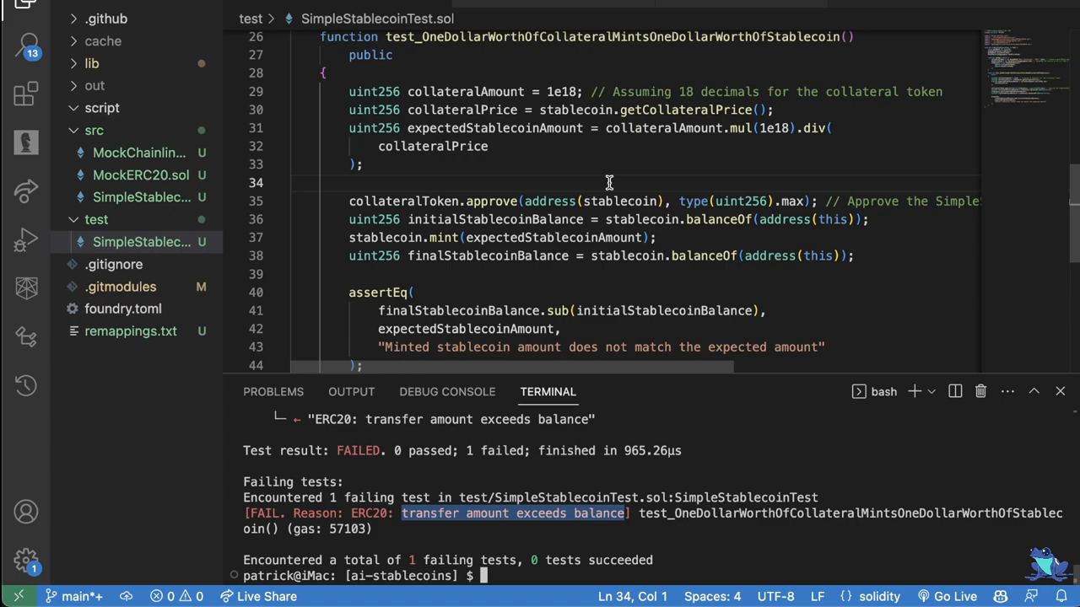
Add a collateralToken.mint line for msg.sender with collateralAmount after the approve call.
click(141, 174)
text(collateralToken.mint(msg.)
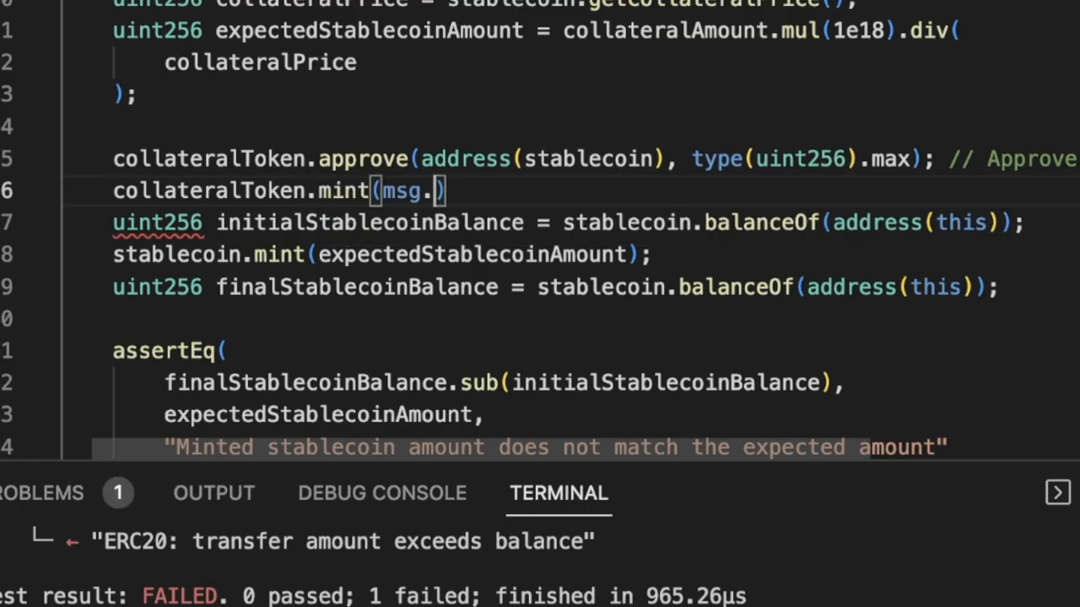
text(sender, collateralAmount)
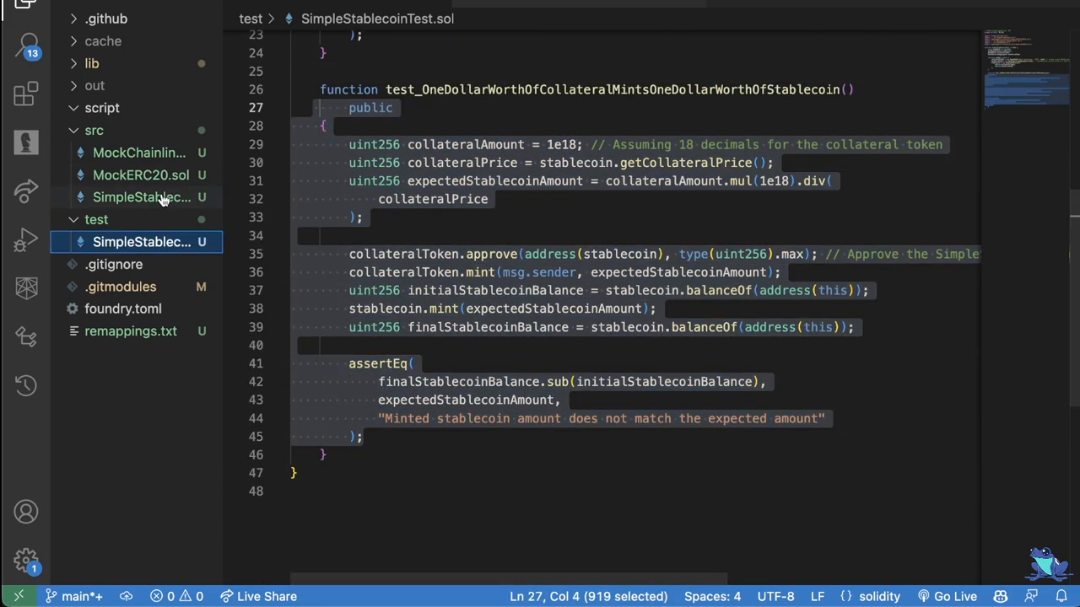
Review SimpleStablecoin.sol and create README.md in the project root for the AI Stablecoin project.
click(141, 196)
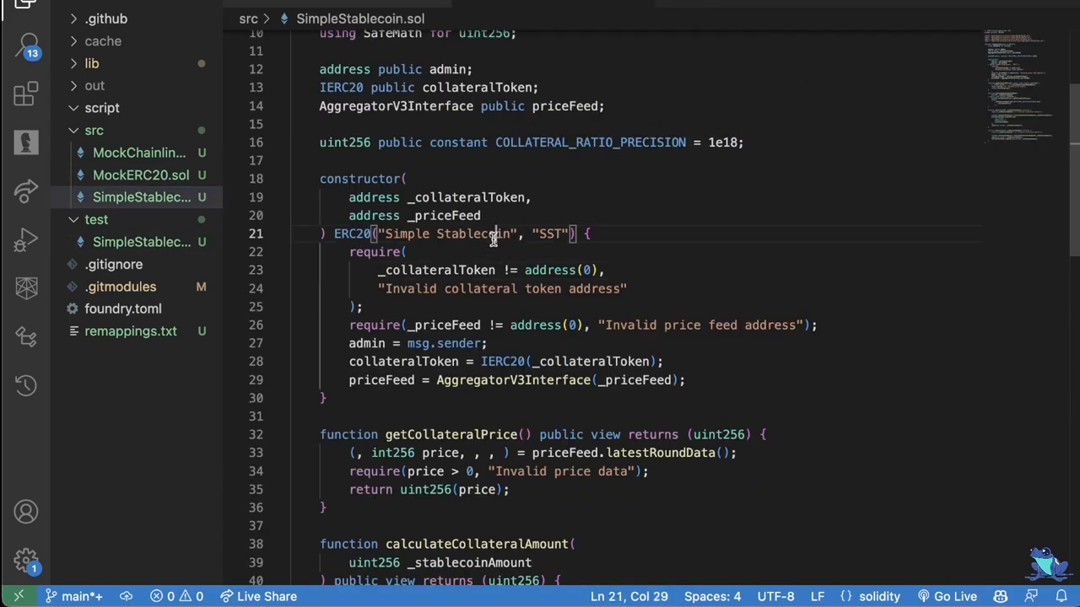
scroll(down, 3)
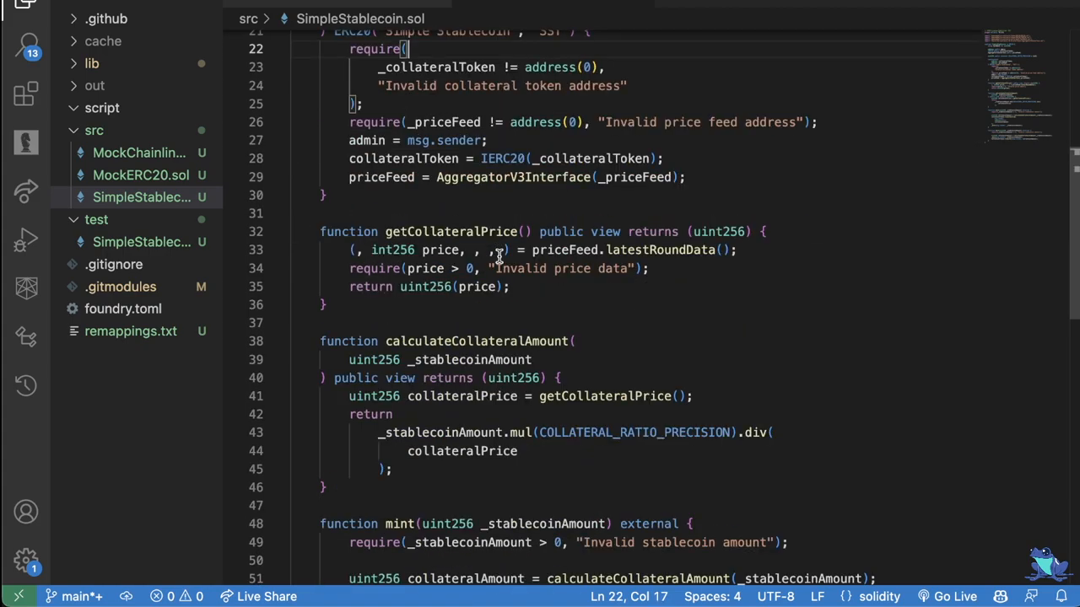
click(94, 130)
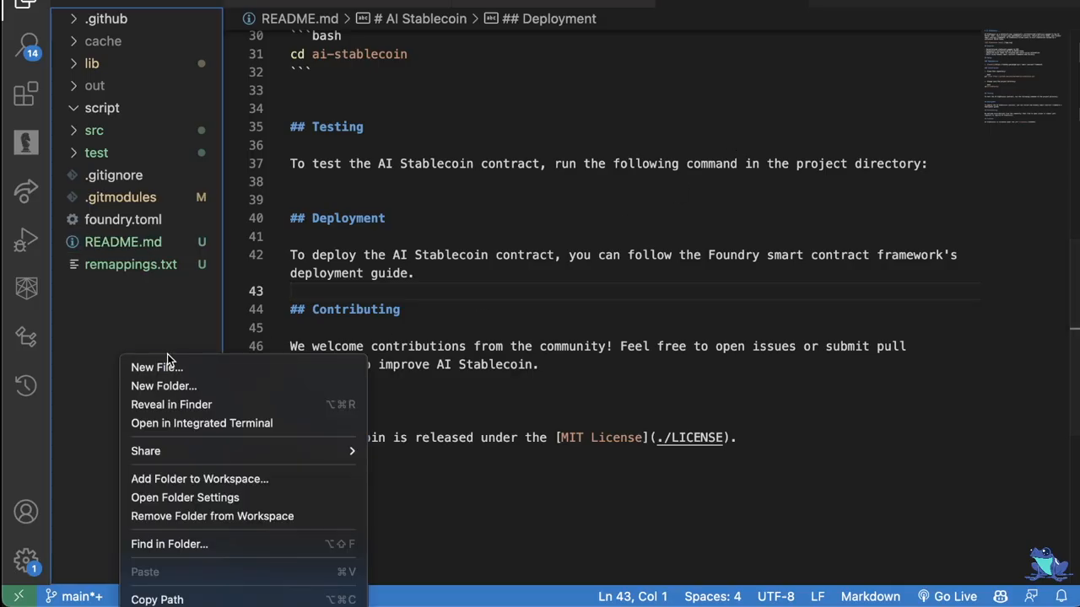
Create the MIT LICENSE and logo.svg files, then check the logo in the README Markdown preview.
click(156, 367)
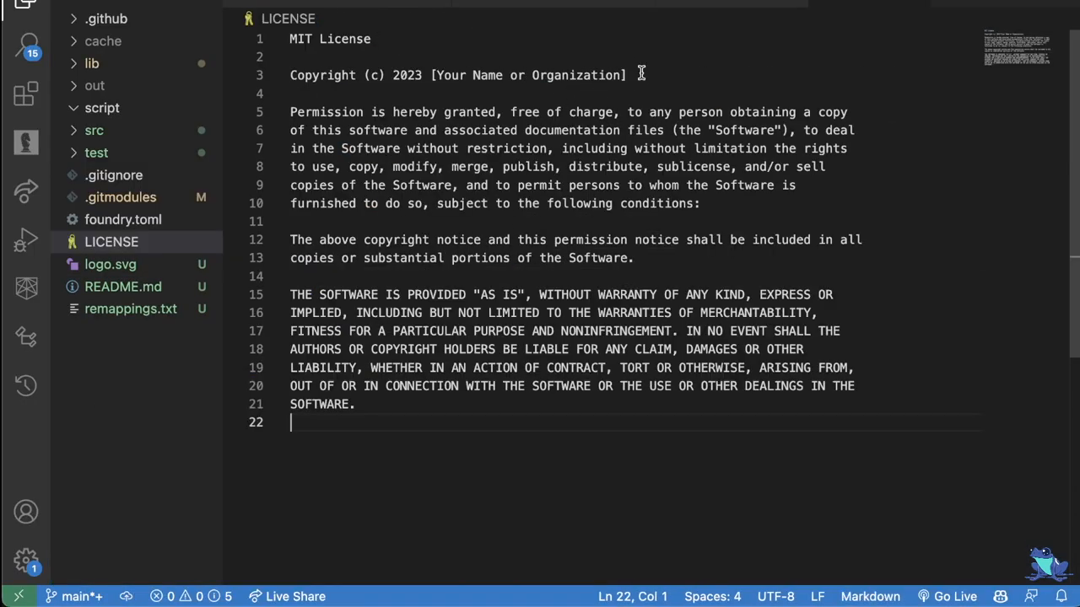
text(P)
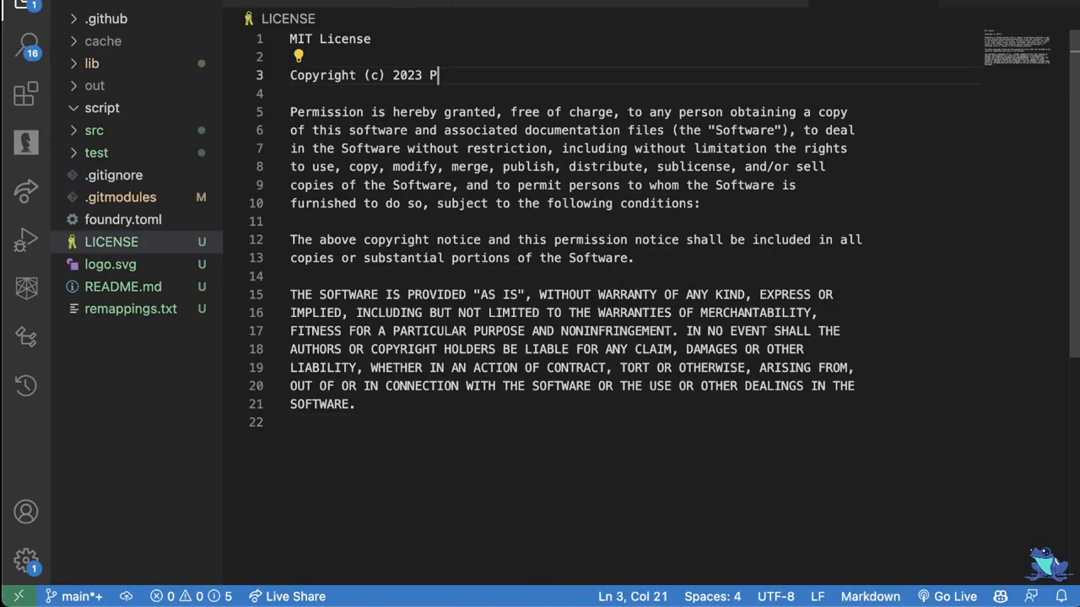
click(123, 287)
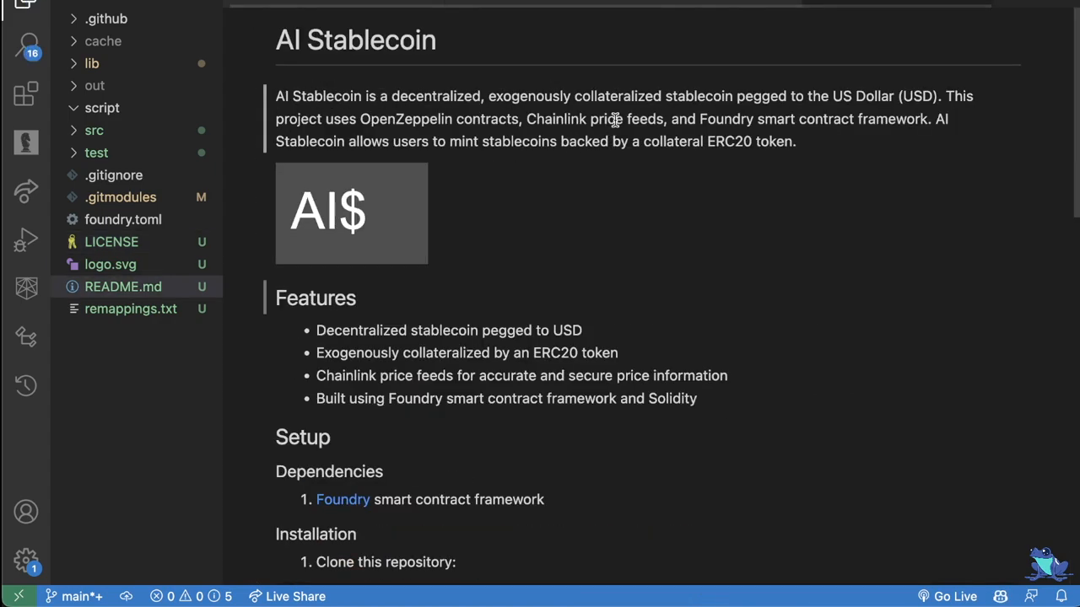
scroll(down, 3)
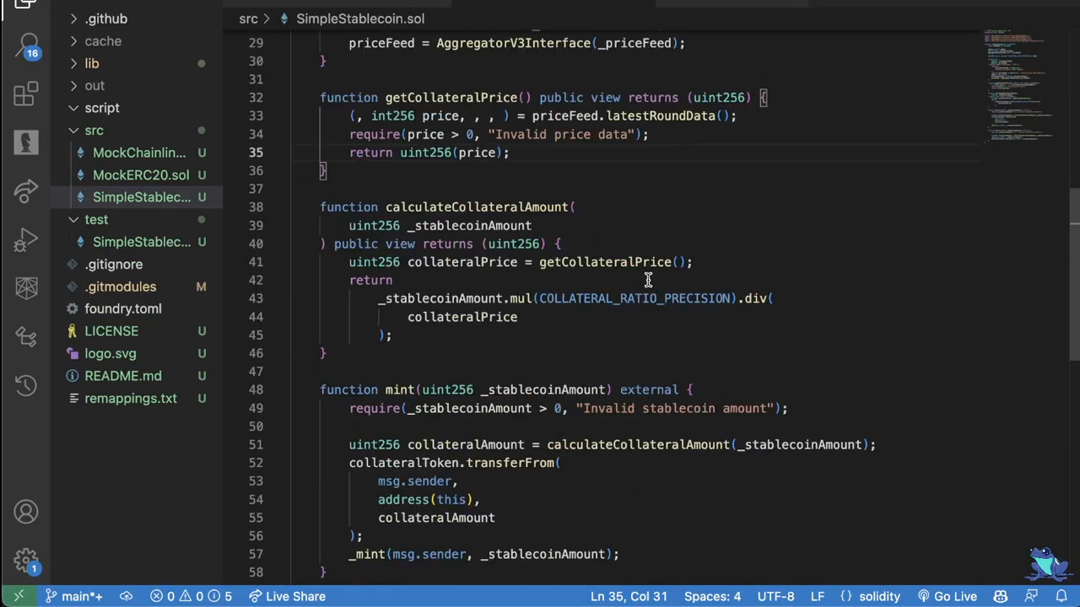
scroll(down, 3)
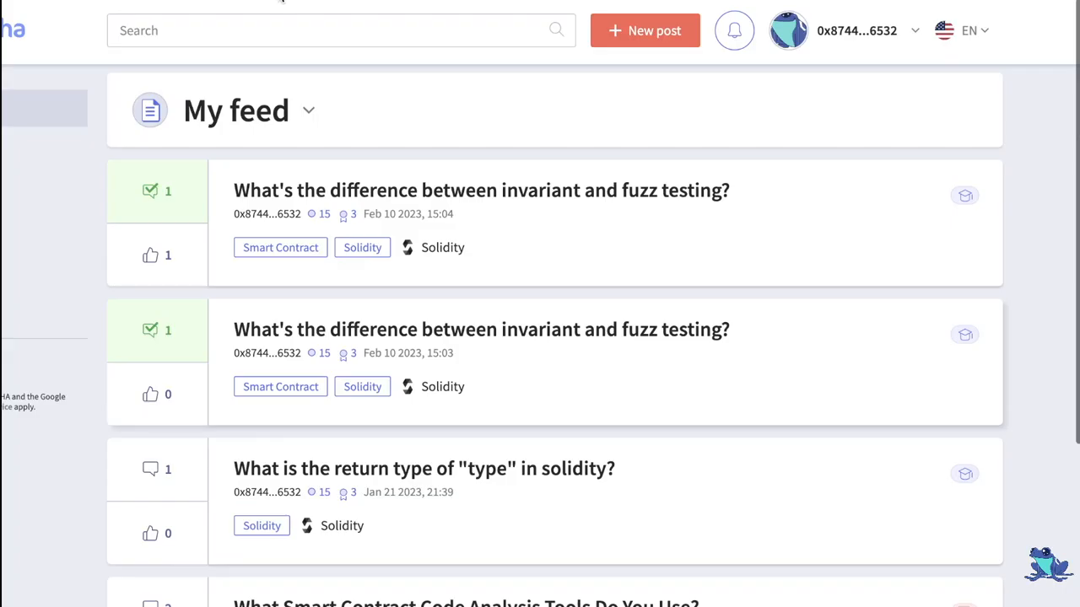
mouse_move(298, 54)
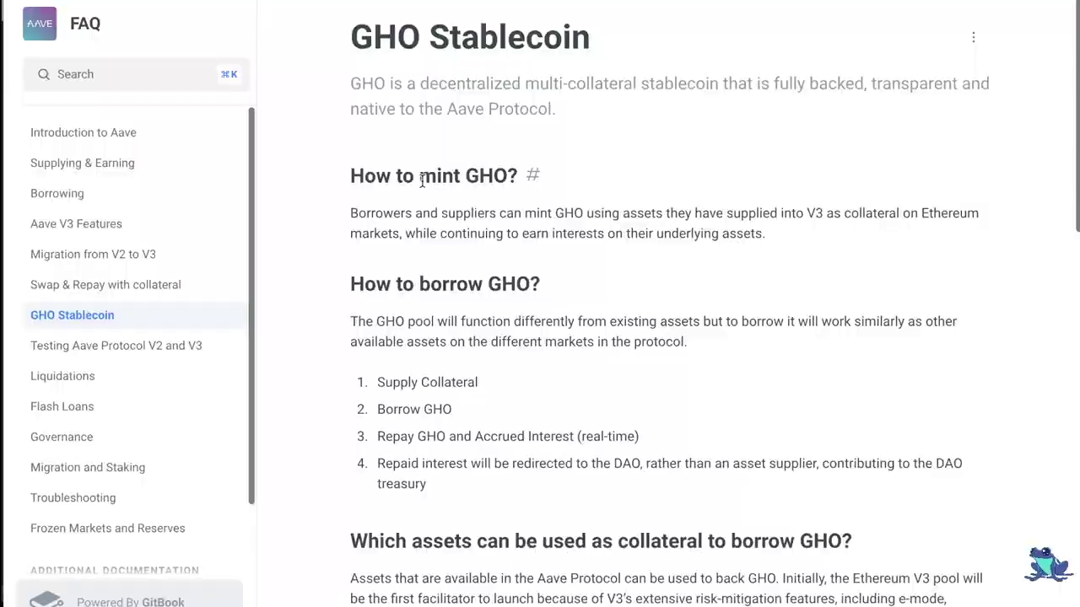
mouse_move(450, 248)
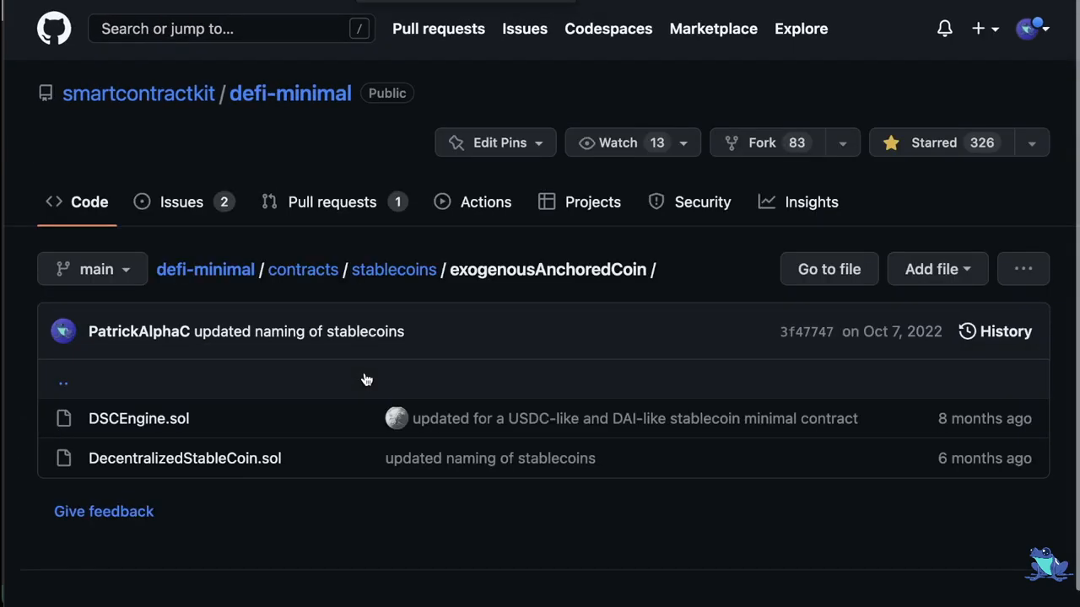
Open DSCEngine.sol on GitHub and read its collateral deposit, minting and health factor functions.
scroll(down, 3)
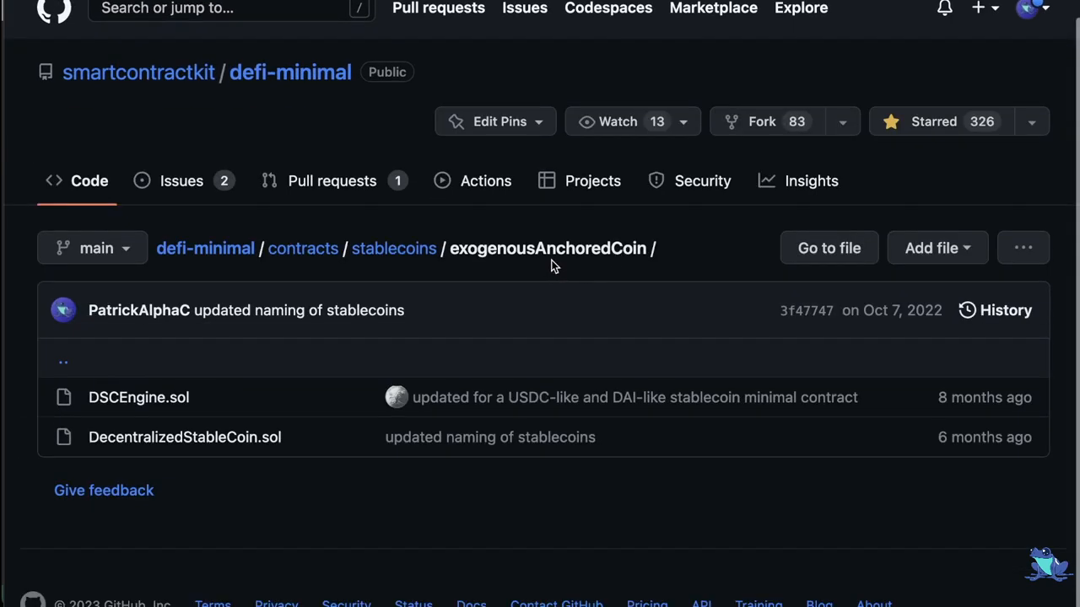
click(138, 397)
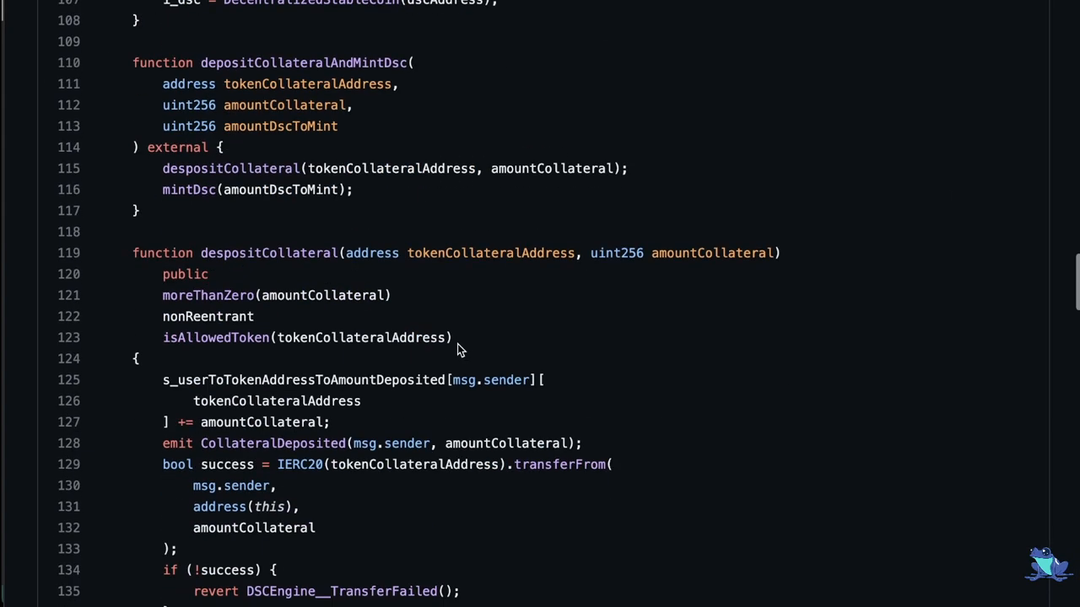
scroll(down, 3)
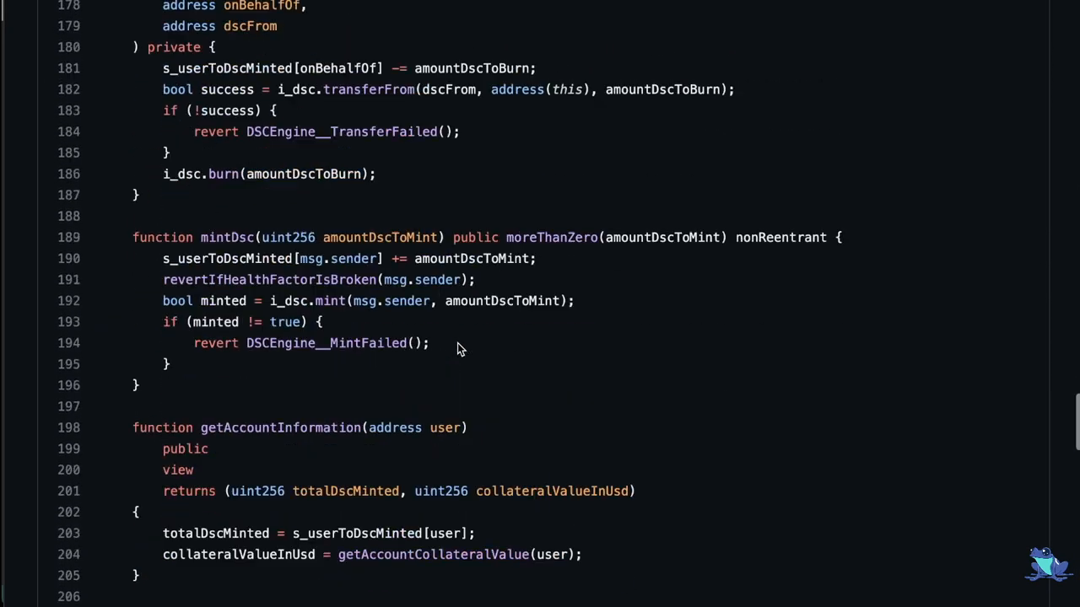
scroll(down, 3)
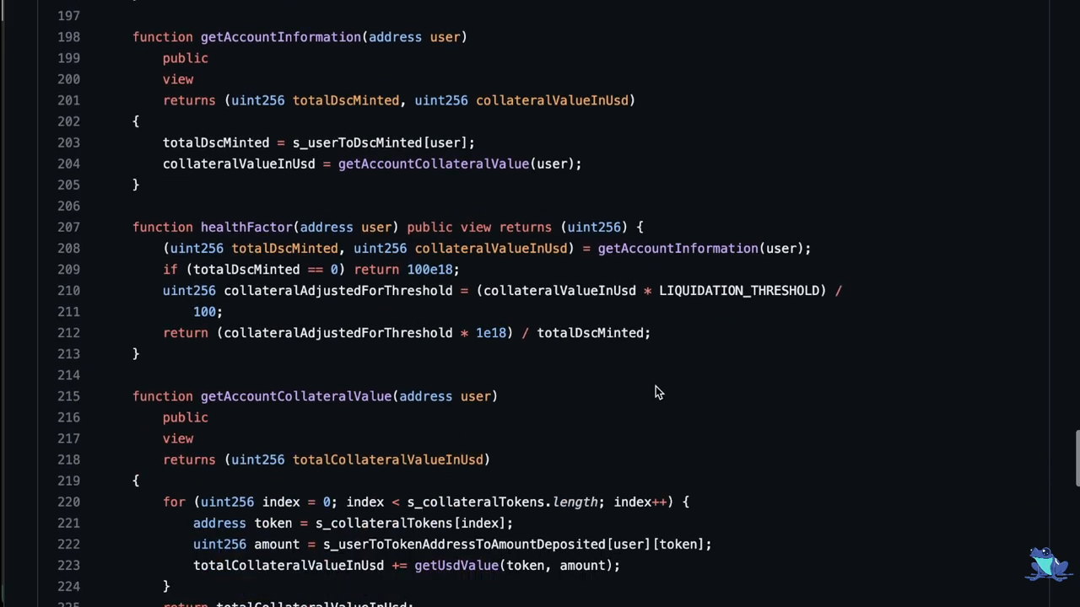
mouse_move(673, 402)
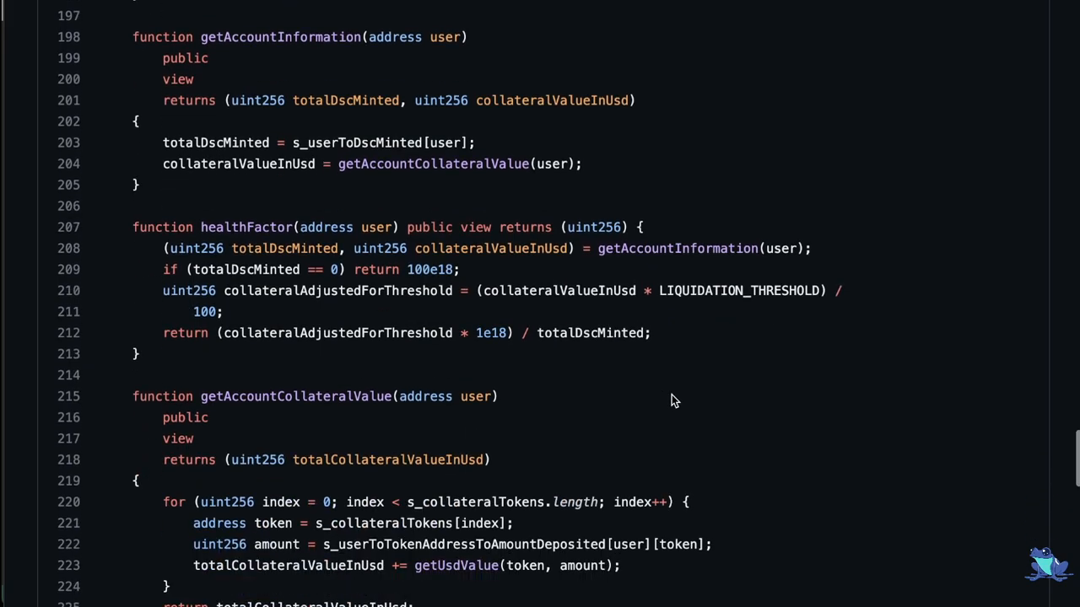